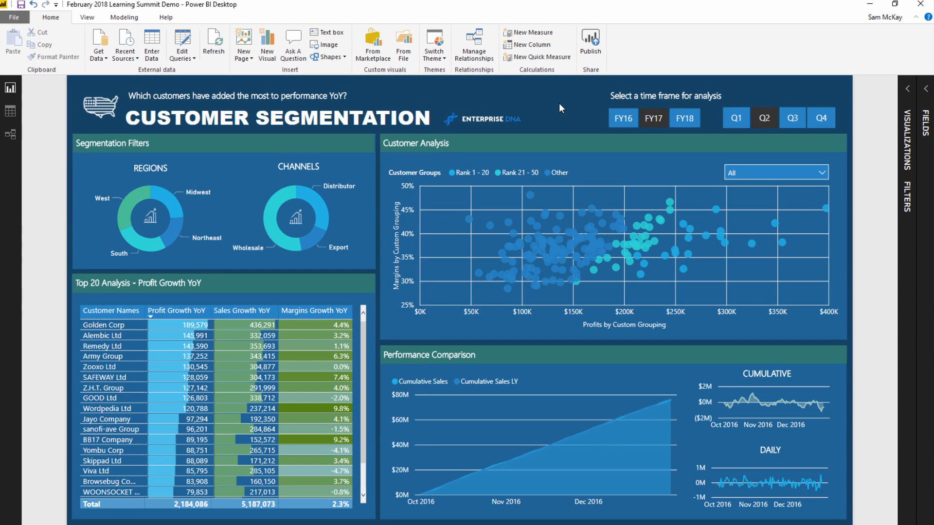
{"action": "mouse_move", "coordinate": [581, 147]}
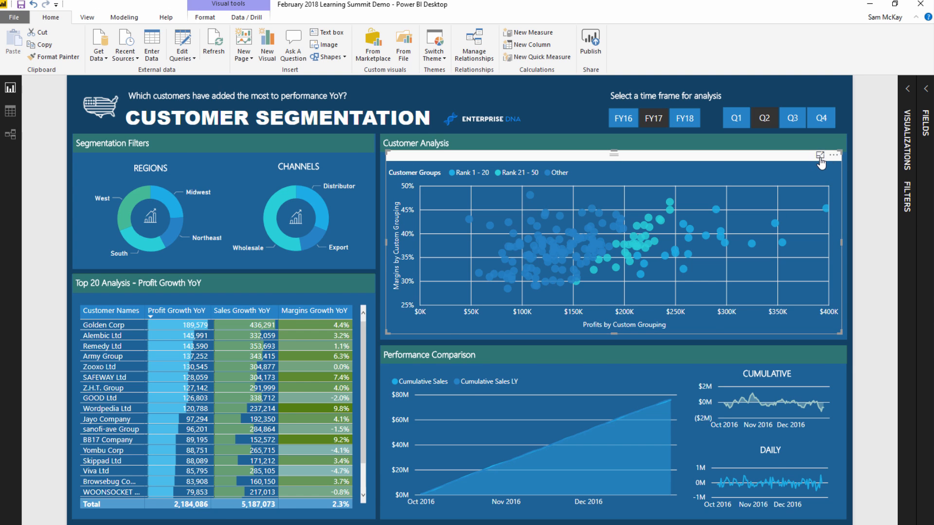
- Expand the Customer Analysis scatter chart to fill the screen in Focus mode
{"action": "left_click", "coordinate": [821, 156]}
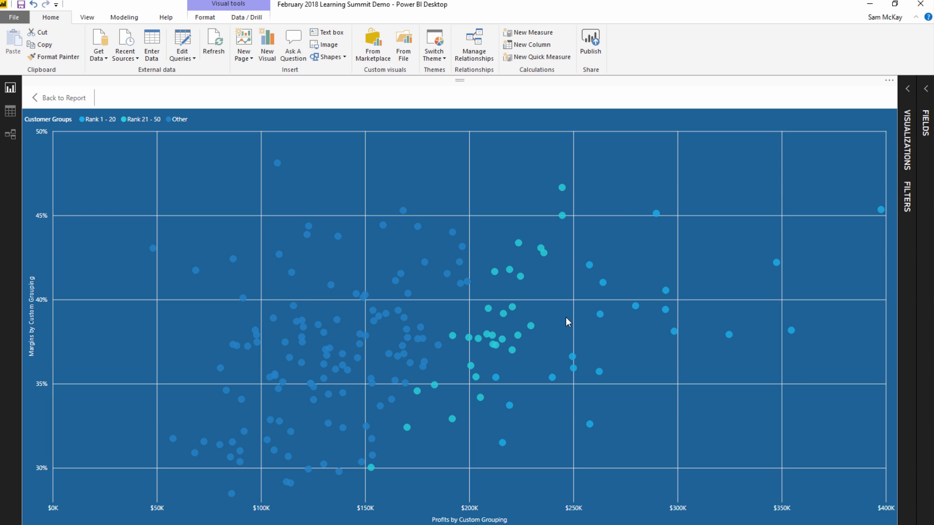
{"action": "mouse_move", "coordinate": [64, 108]}
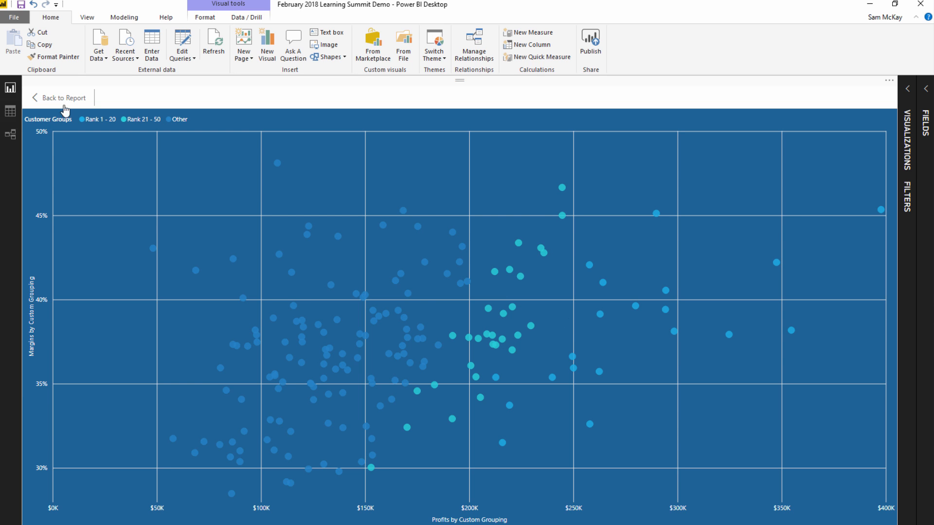
- Return to the report and review the scatter chart's Legend well against the Custom Groups table fields
{"action": "left_click", "coordinate": [62, 97]}
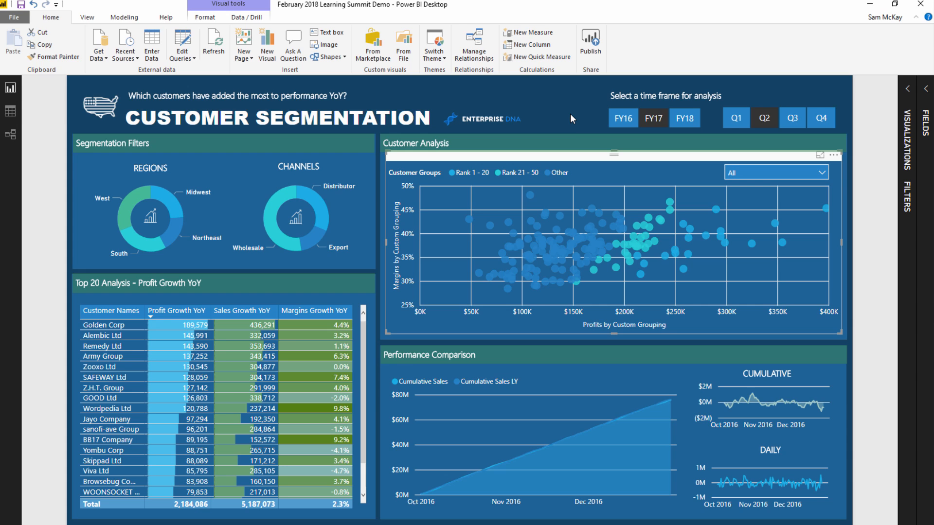
{"action": "scroll", "scroll_direction": "down", "scroll_amount": 3}
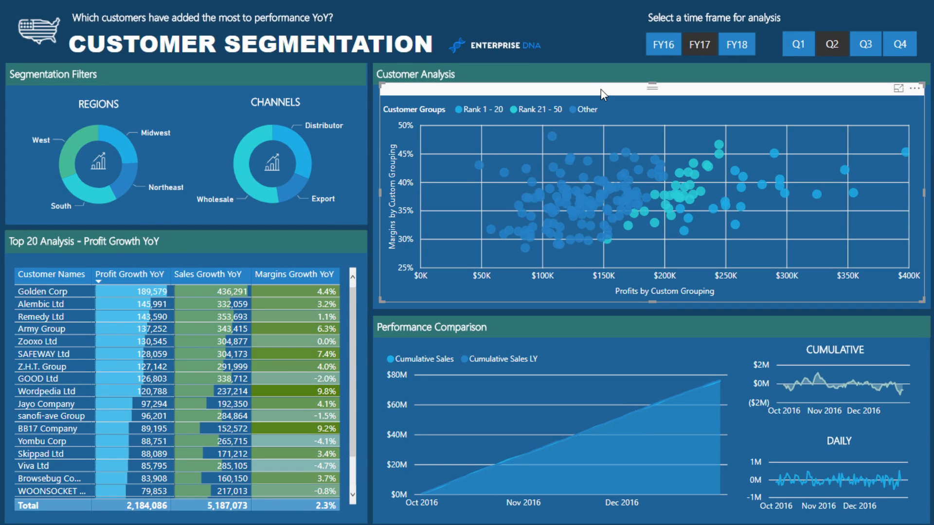
{"action": "mouse_move", "coordinate": [819, 89]}
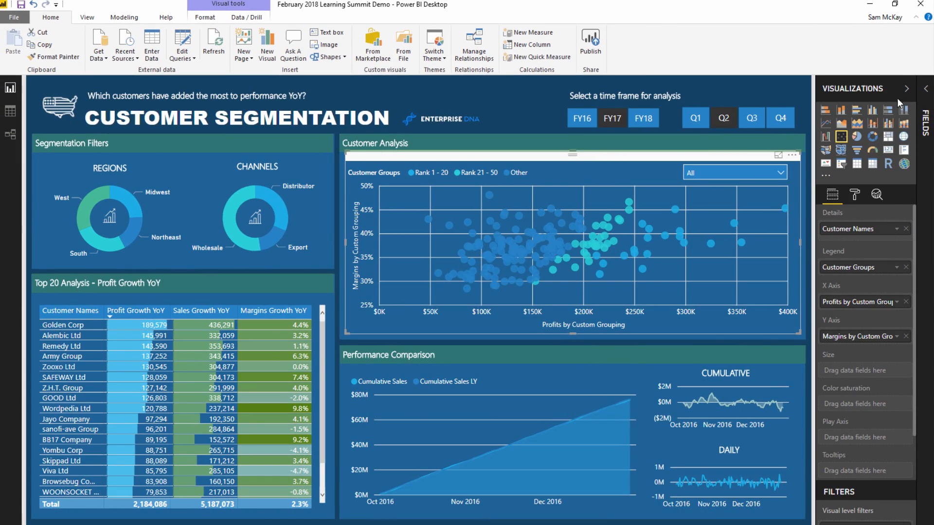
{"action": "left_click", "coordinate": [927, 88]}
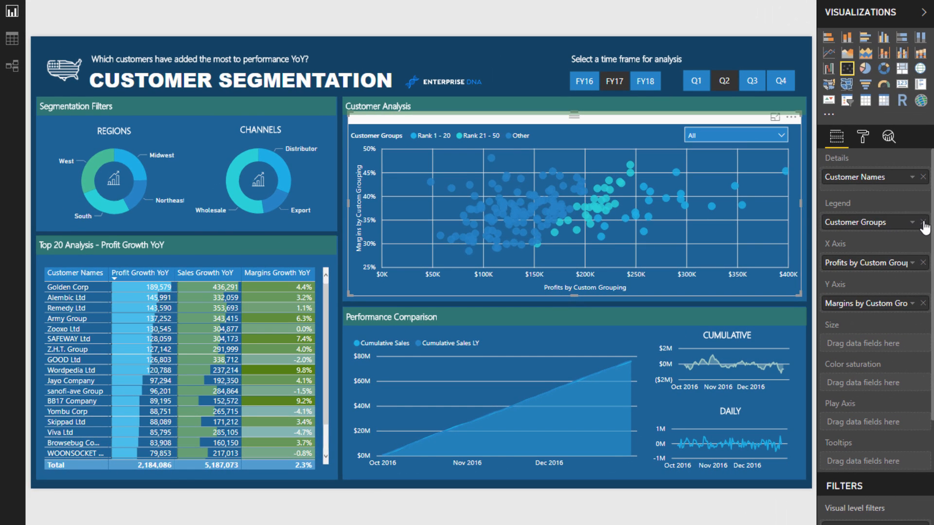
{"action": "left_click", "coordinate": [922, 222]}
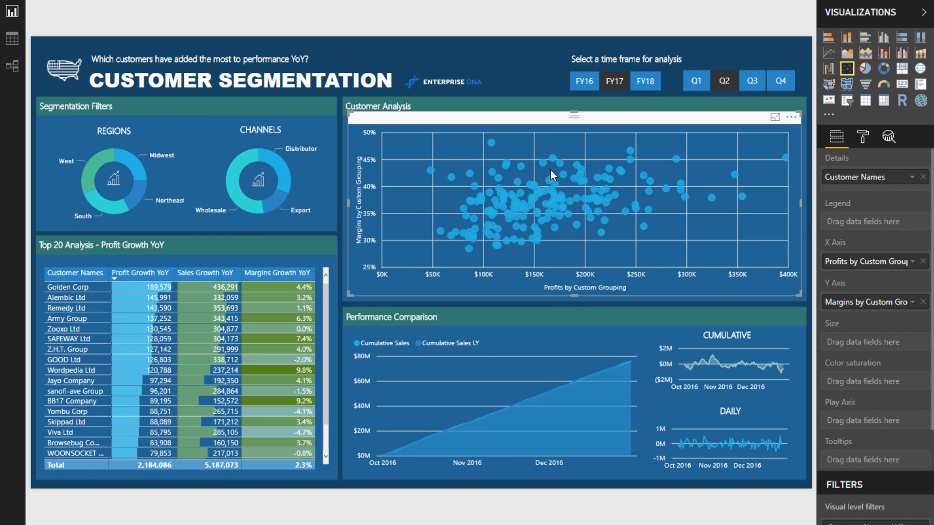
{"action": "mouse_move", "coordinate": [559, 182]}
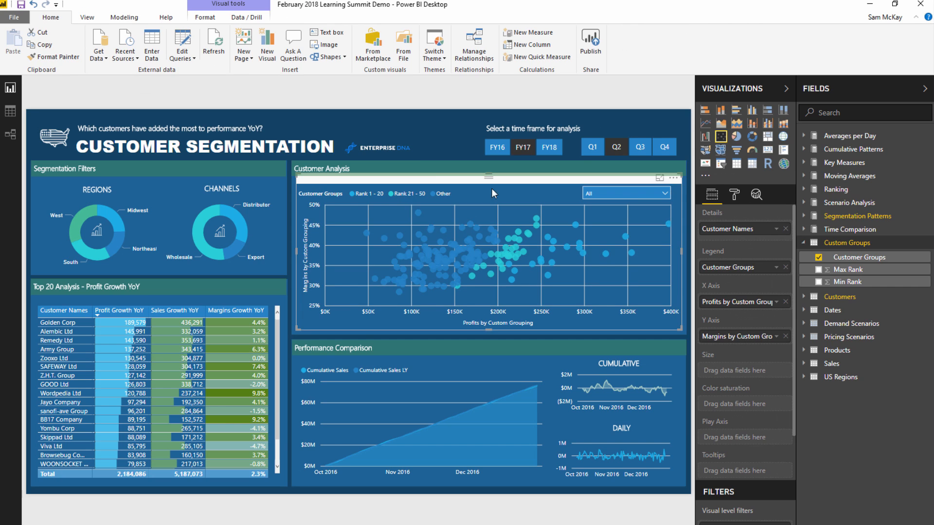
{"action": "left_click", "coordinate": [453, 130]}
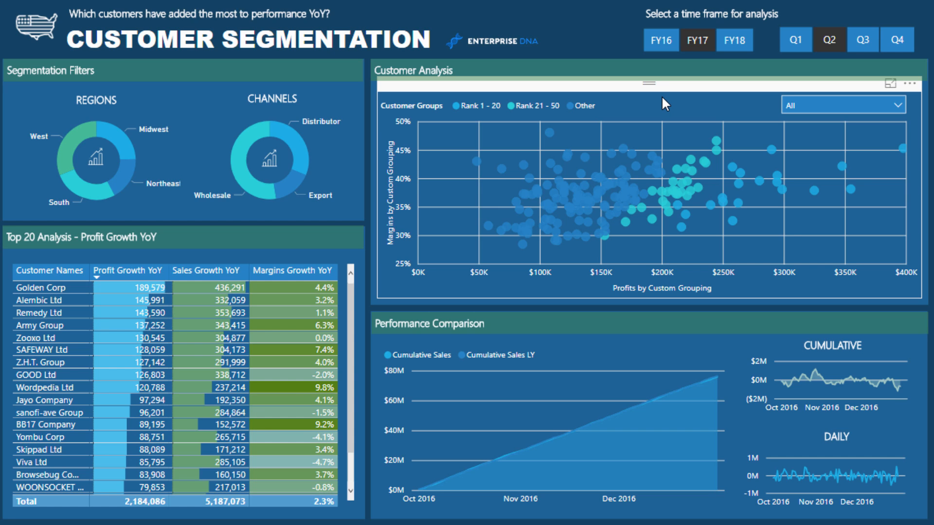
{"action": "mouse_move", "coordinate": [748, 86]}
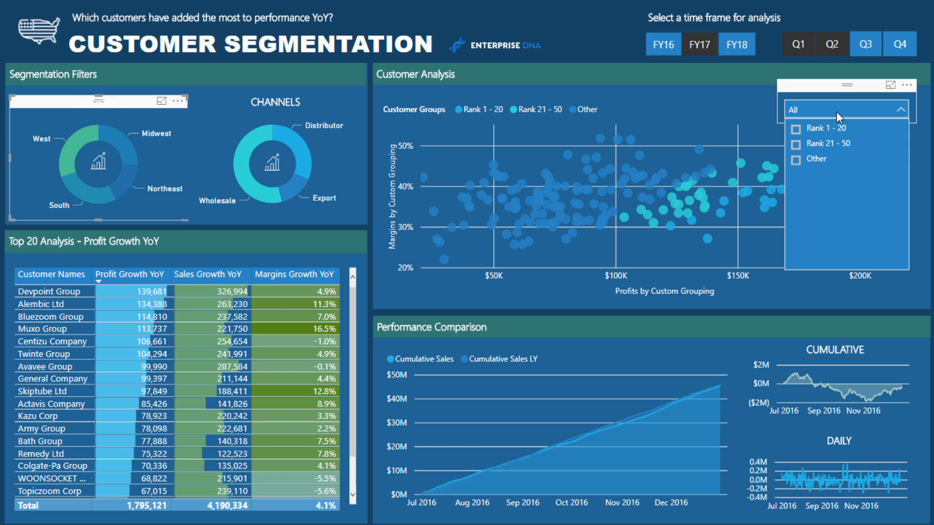
- Filter the Customer Groups slicer to Rank 1 - 20, then to Rank 21 - 50 only
{"action": "left_click", "coordinate": [796, 129]}
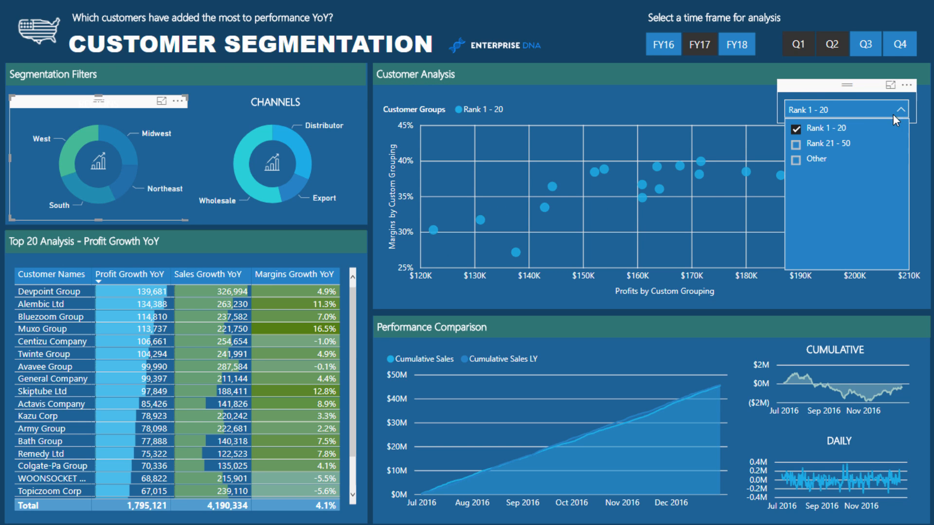
{"action": "left_click", "coordinate": [795, 143]}
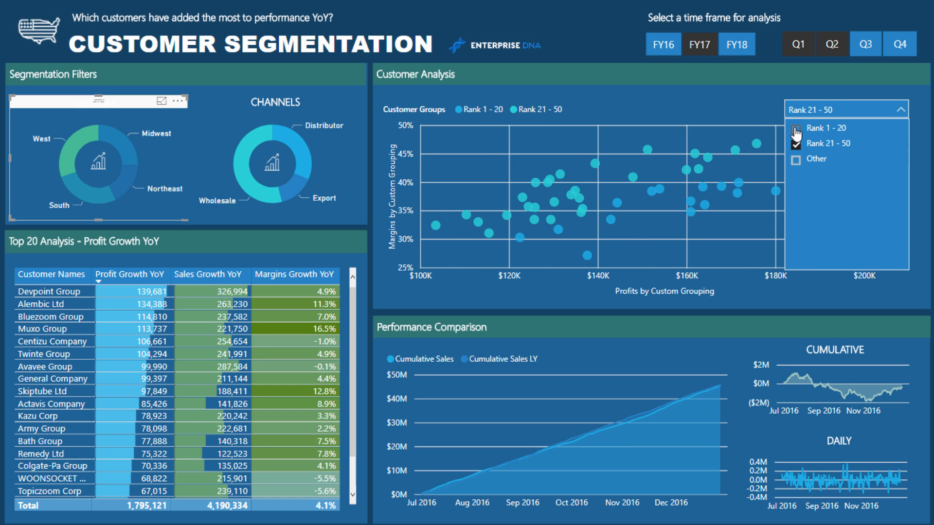
{"action": "left_click", "coordinate": [795, 128]}
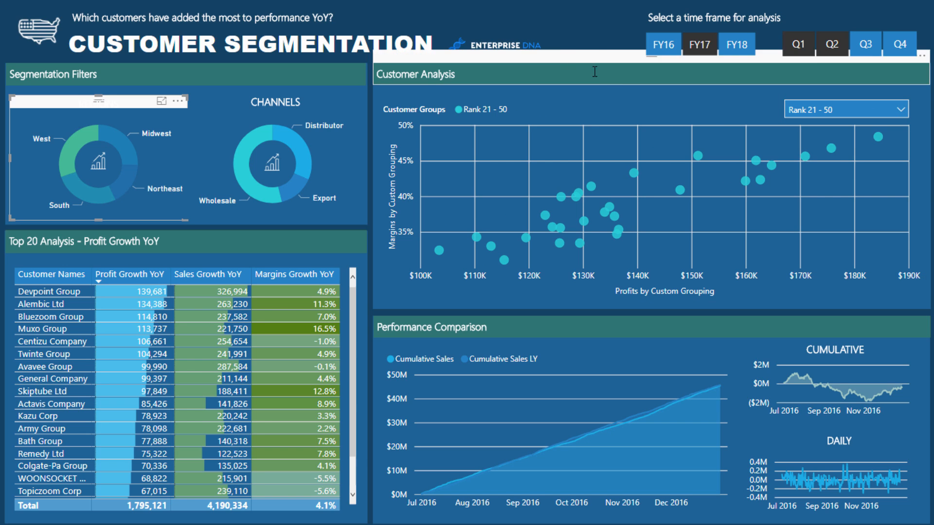
{"action": "mouse_move", "coordinate": [510, 109]}
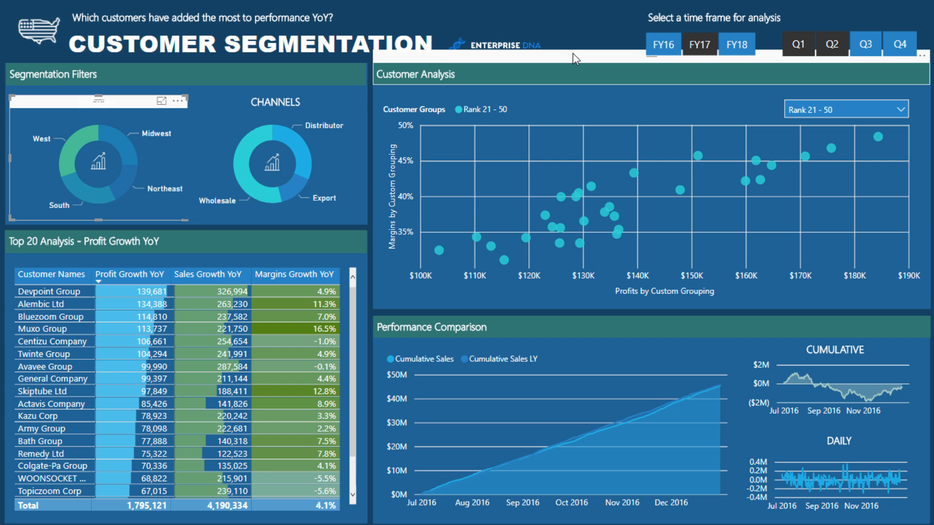
{"action": "mouse_move", "coordinate": [600, 38]}
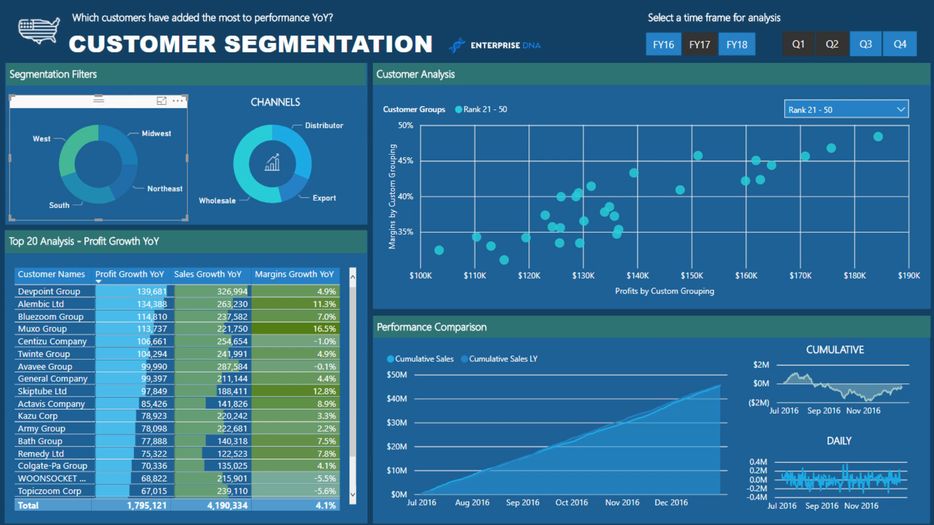
{"action": "mouse_move", "coordinate": [731, 89]}
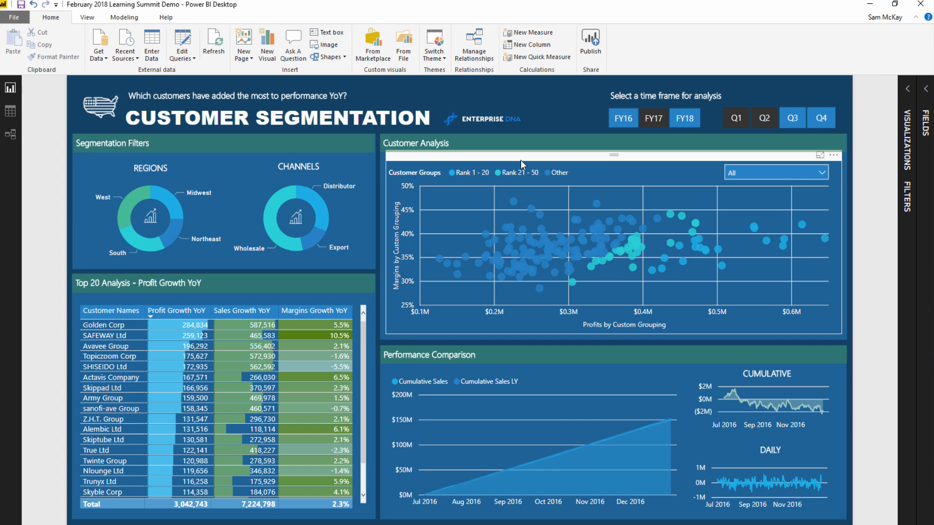
{"action": "mouse_move", "coordinate": [490, 177]}
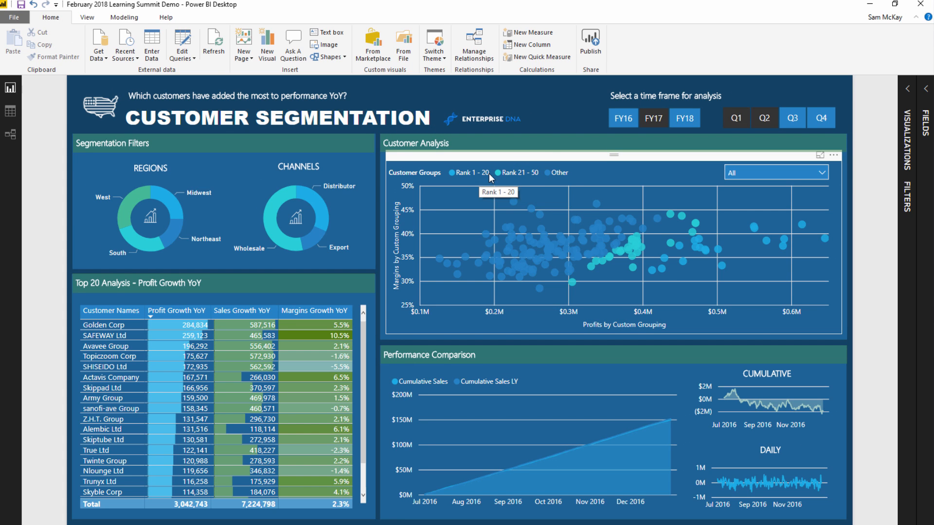
{"action": "mouse_move", "coordinate": [553, 111]}
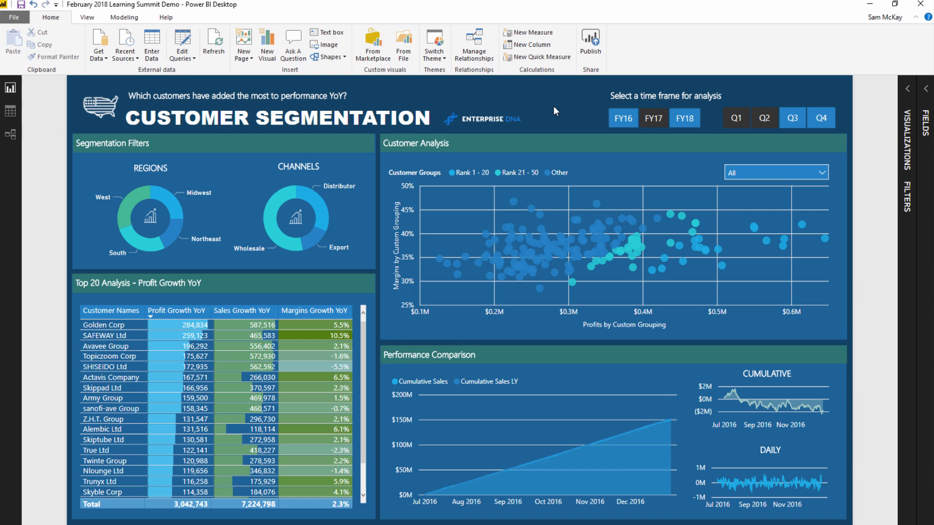
{"action": "mouse_move", "coordinate": [521, 115]}
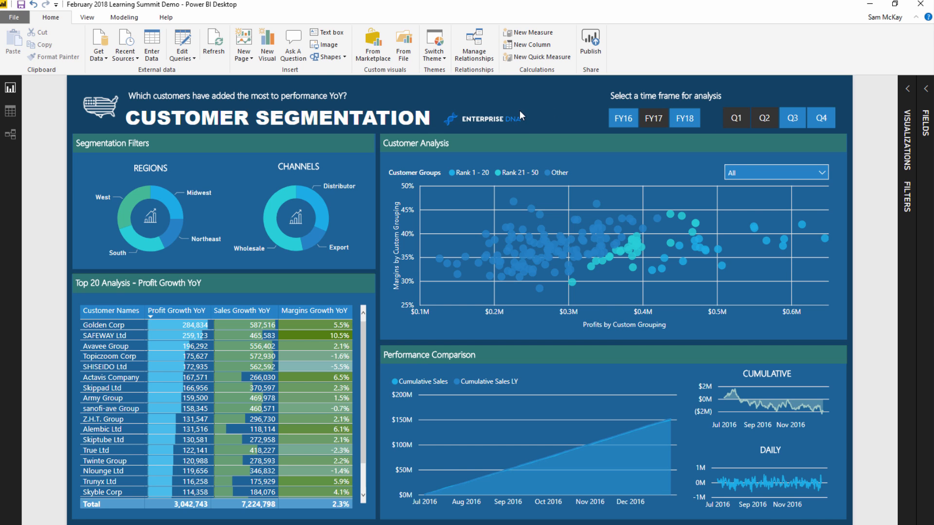
{"action": "left_click", "coordinate": [10, 112]}
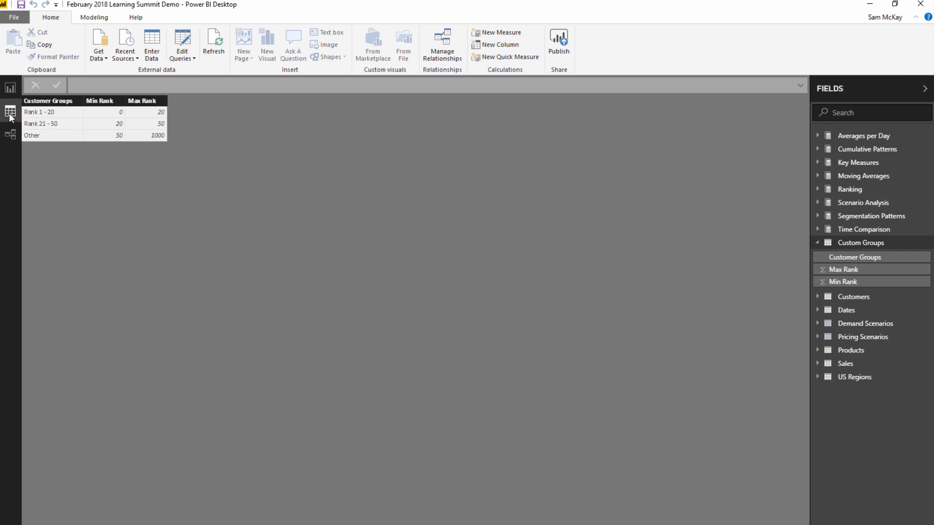
{"action": "mouse_move", "coordinate": [415, 188]}
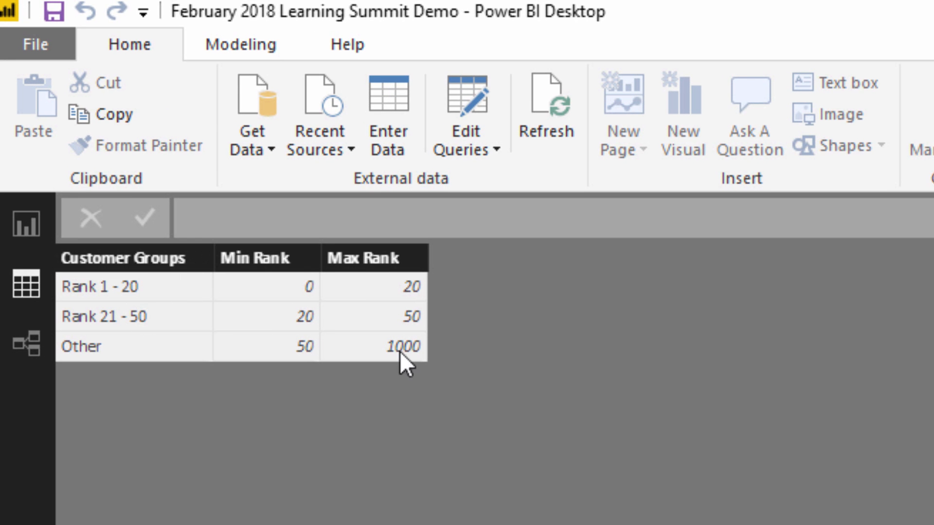
{"action": "mouse_move", "coordinate": [123, 307]}
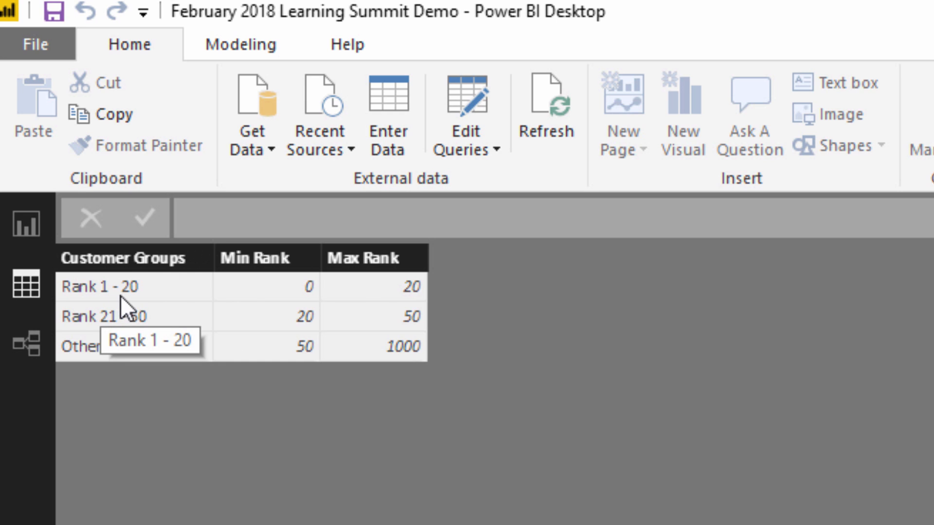
{"action": "mouse_move", "coordinate": [328, 299]}
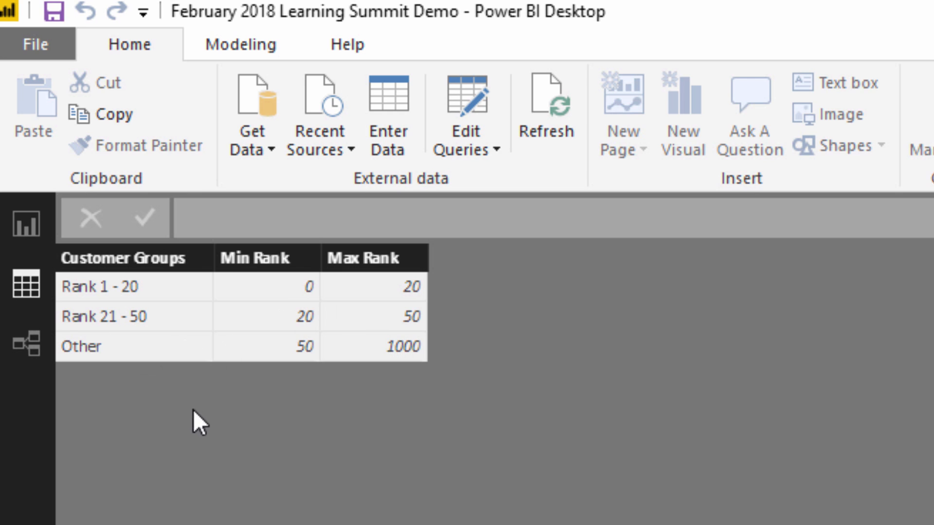
{"action": "mouse_move", "coordinate": [152, 292]}
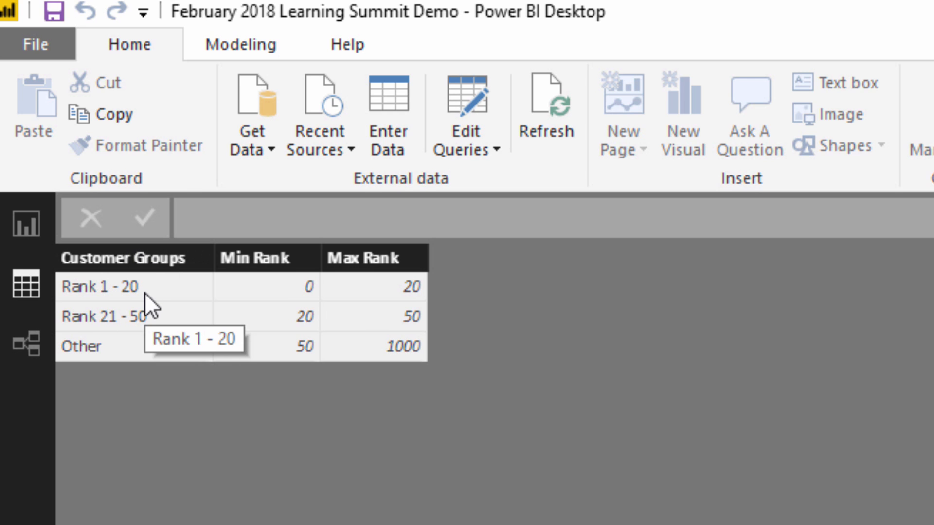
{"action": "mouse_move", "coordinate": [152, 309]}
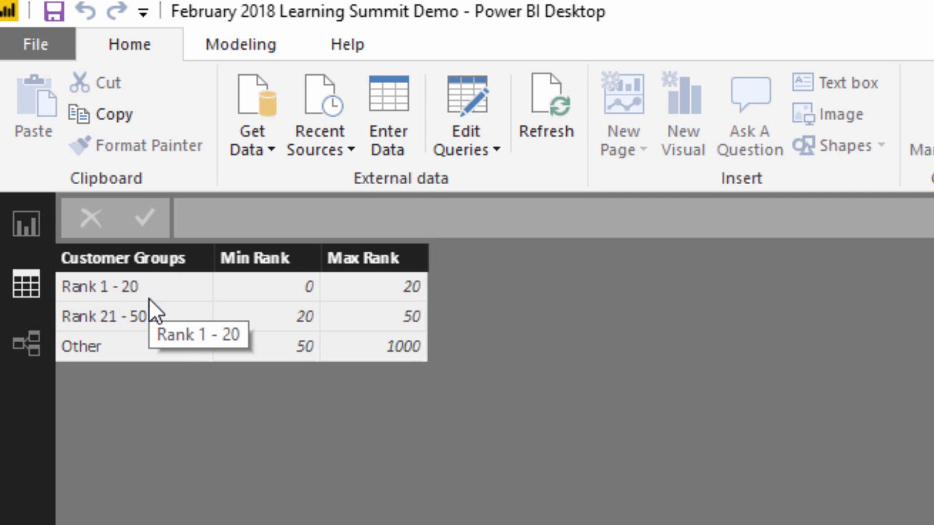
{"action": "mouse_move", "coordinate": [182, 339]}
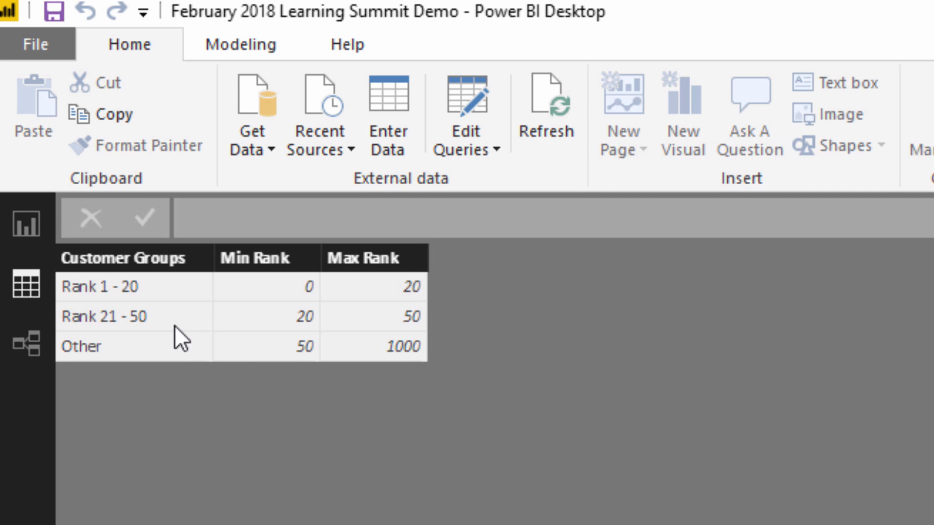
{"action": "mouse_move", "coordinate": [245, 446]}
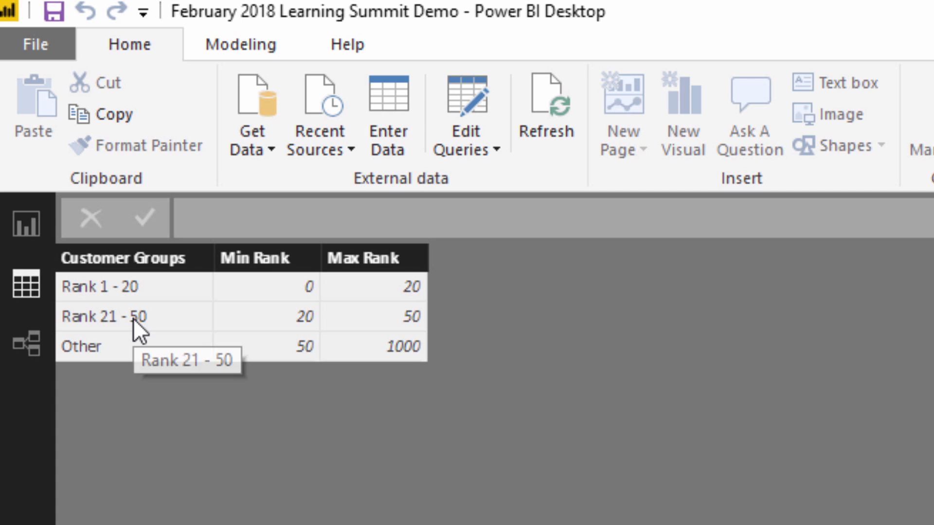
{"action": "mouse_move", "coordinate": [146, 322]}
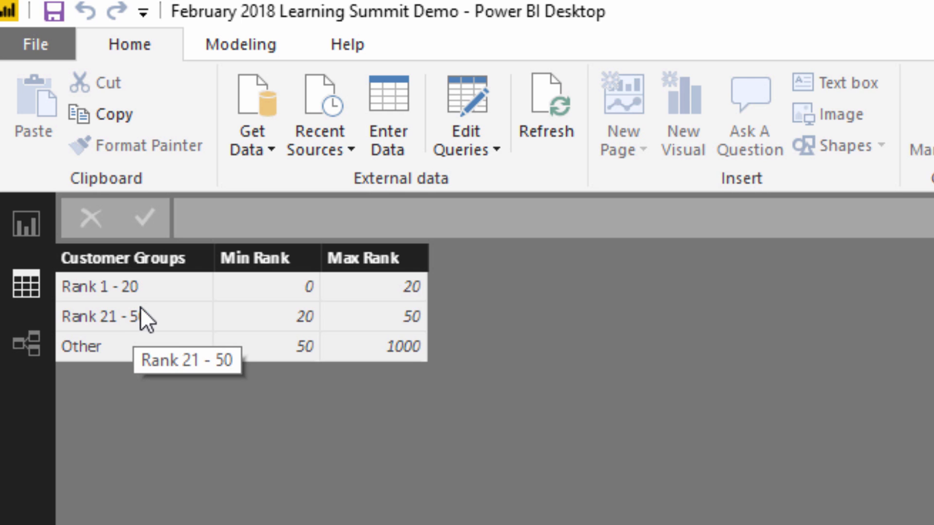
{"action": "mouse_move", "coordinate": [194, 312]}
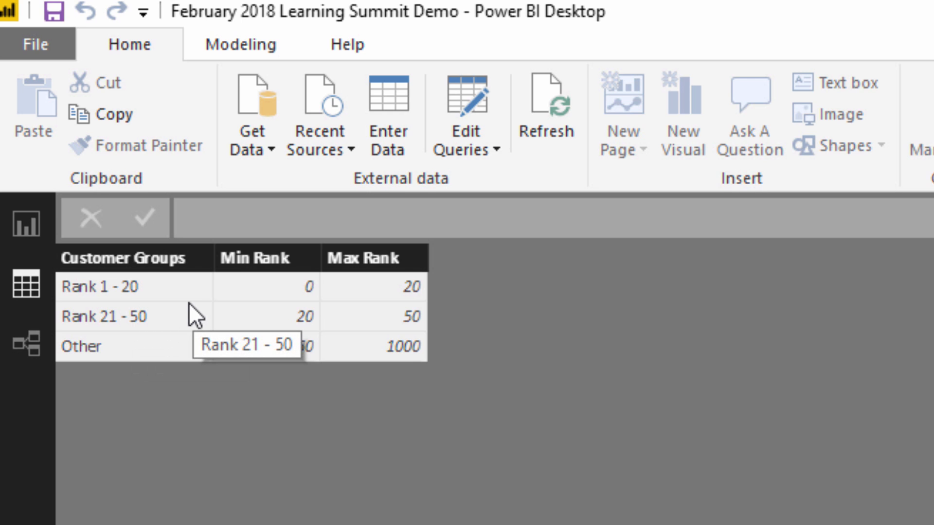
{"action": "mouse_move", "coordinate": [151, 339]}
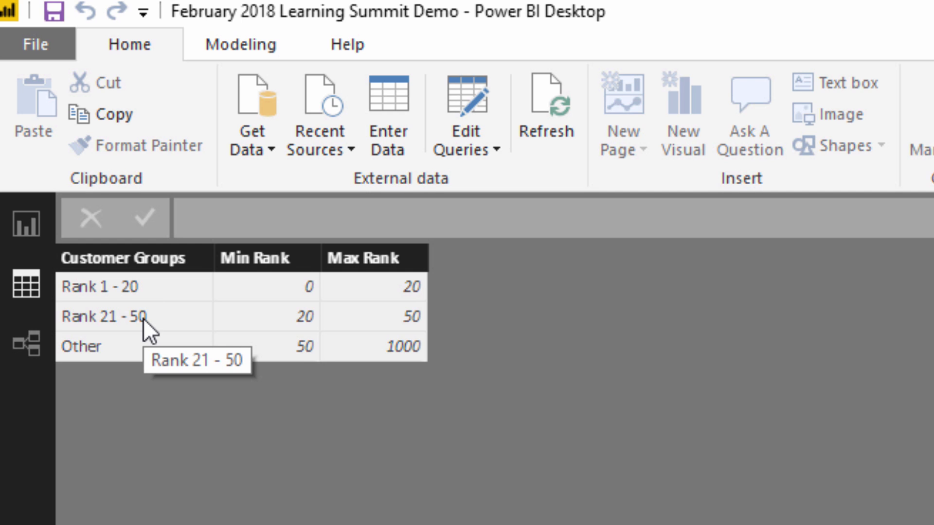
{"action": "mouse_move", "coordinate": [156, 305]}
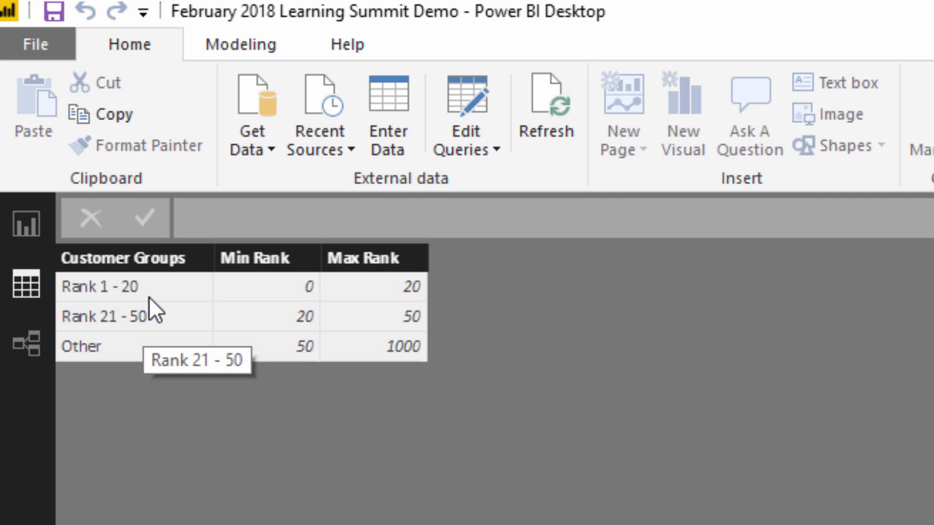
{"action": "mouse_move", "coordinate": [142, 271]}
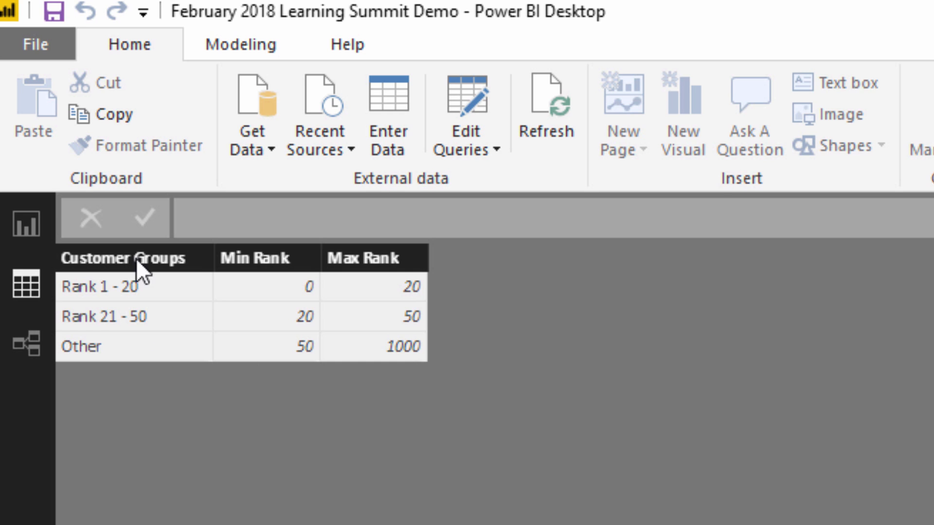
{"action": "mouse_move", "coordinate": [162, 432]}
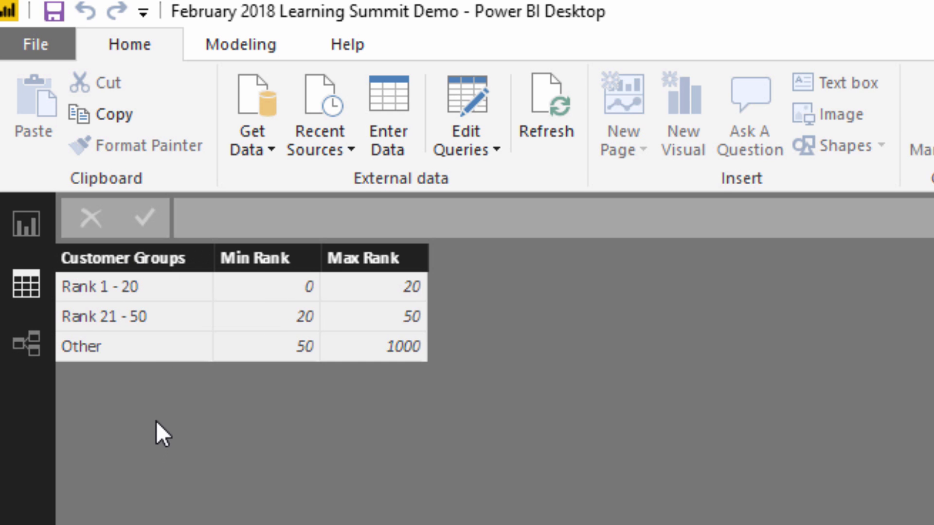
{"action": "mouse_move", "coordinate": [158, 367]}
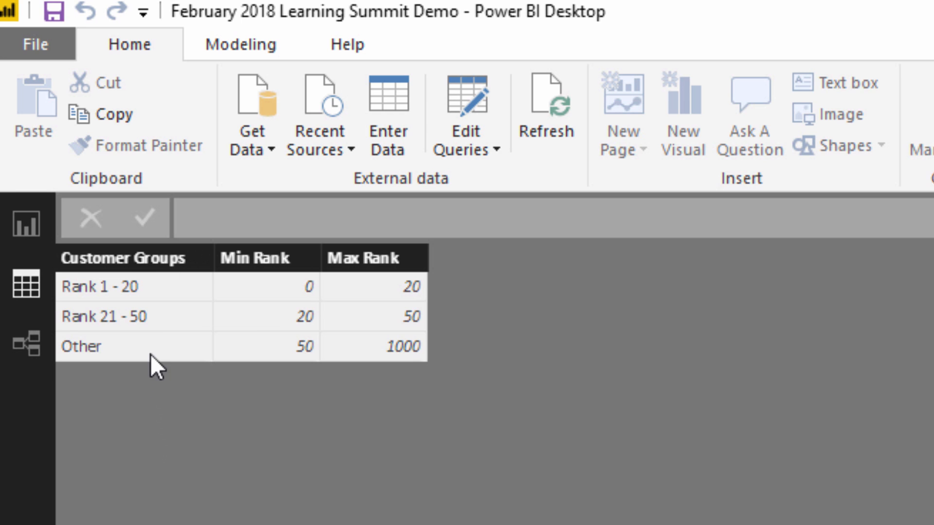
{"action": "mouse_move", "coordinate": [152, 363]}
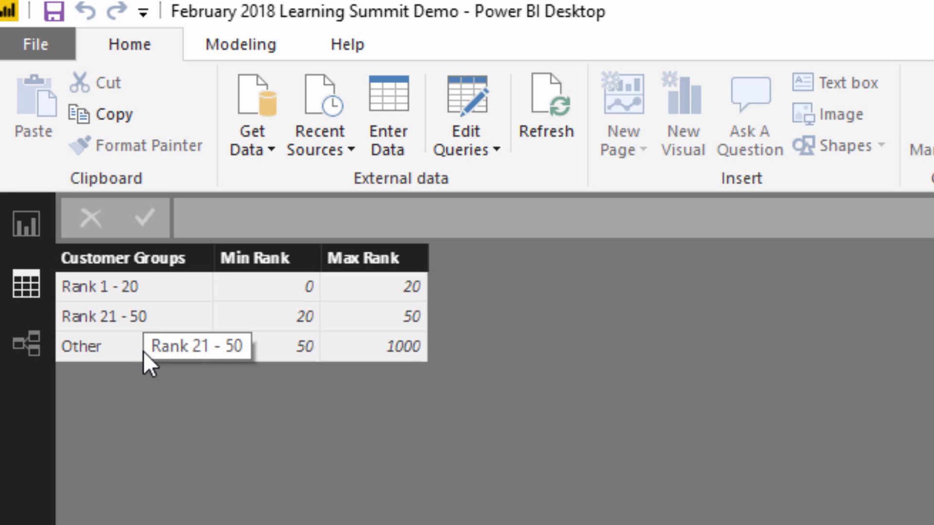
{"action": "mouse_move", "coordinate": [20, 253]}
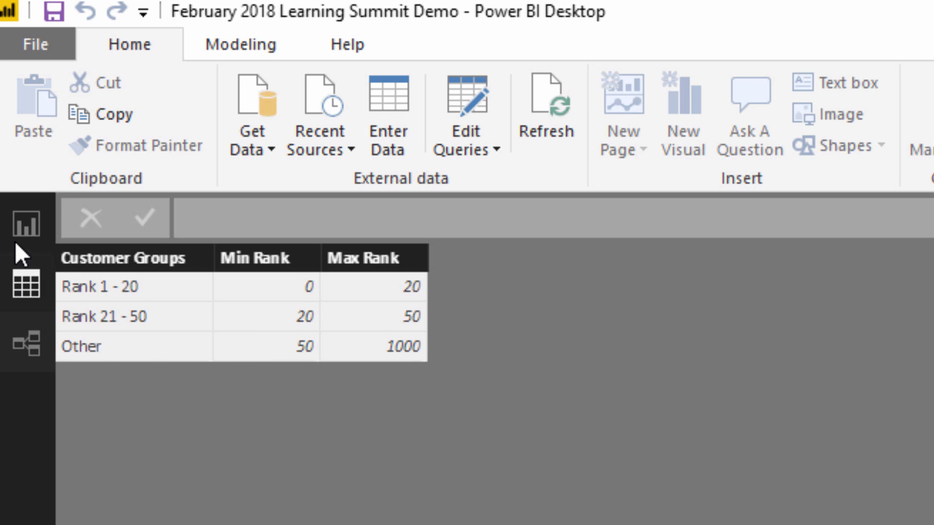
{"action": "mouse_move", "coordinate": [26, 224]}
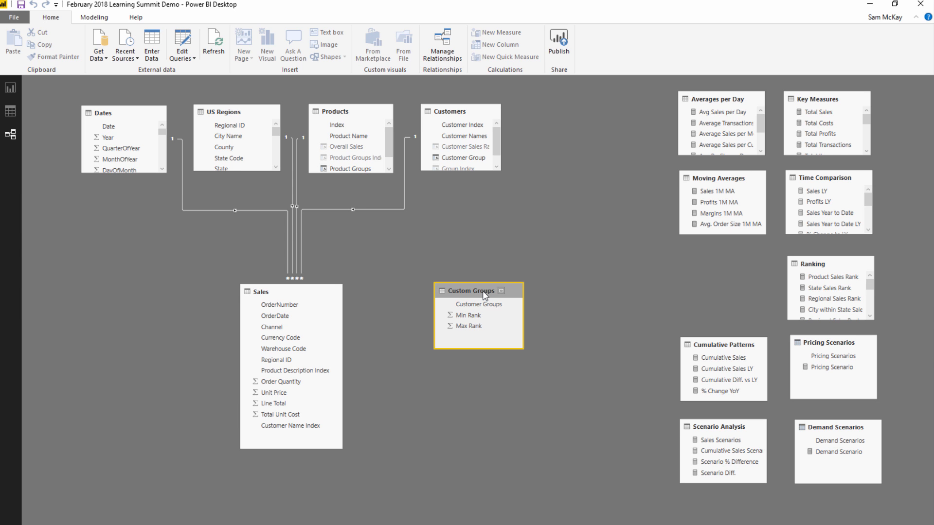
- Scroll the model diagram to the unconnected Custom Groups table
{"action": "scroll", "scroll_direction": "down", "scroll_amount": 3}
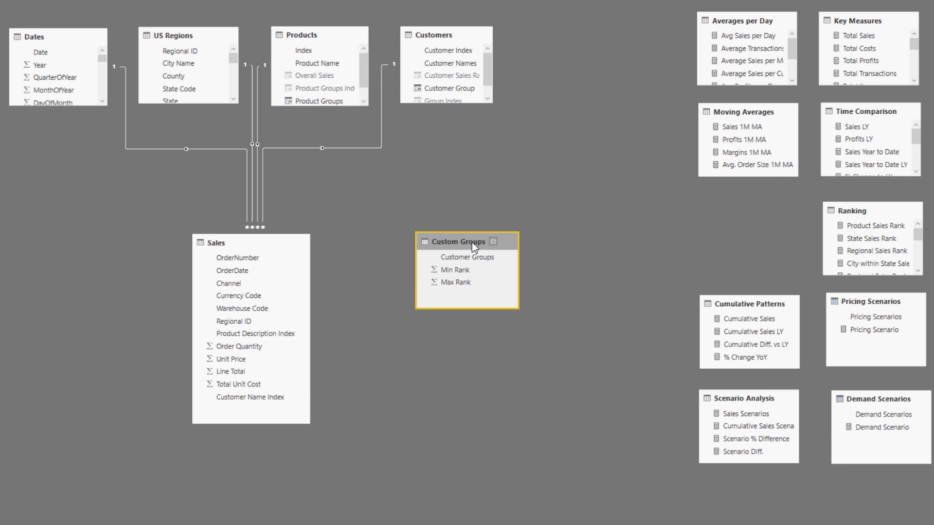
{"action": "mouse_move", "coordinate": [365, 259]}
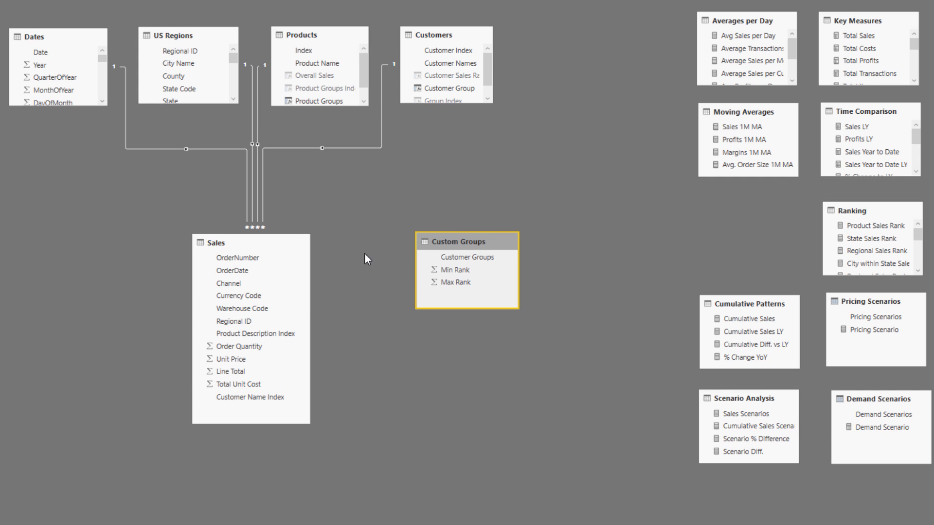
{"action": "mouse_move", "coordinate": [477, 224]}
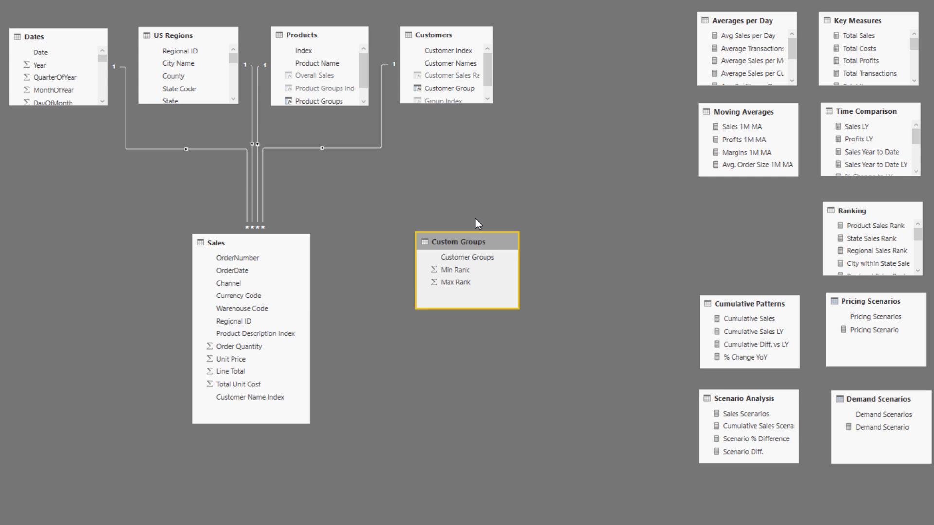
{"action": "mouse_move", "coordinate": [474, 241]}
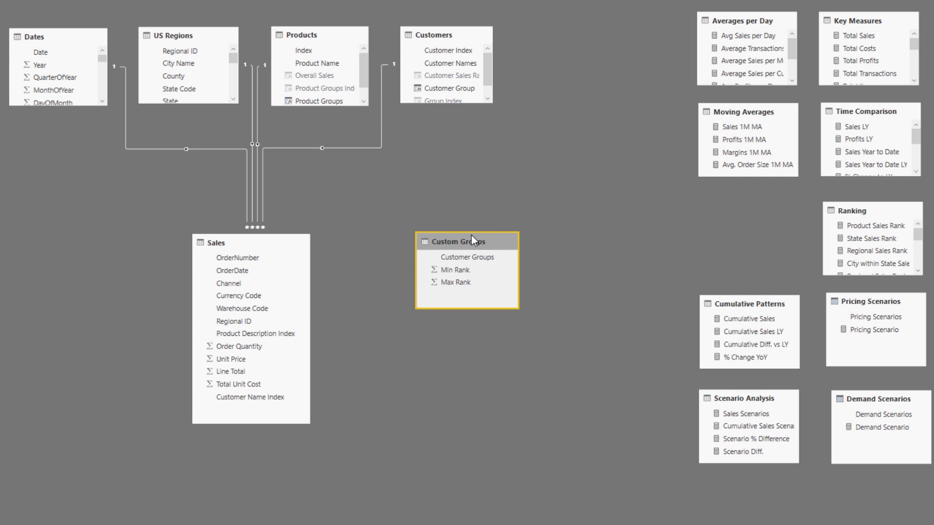
{"action": "mouse_move", "coordinate": [450, 228]}
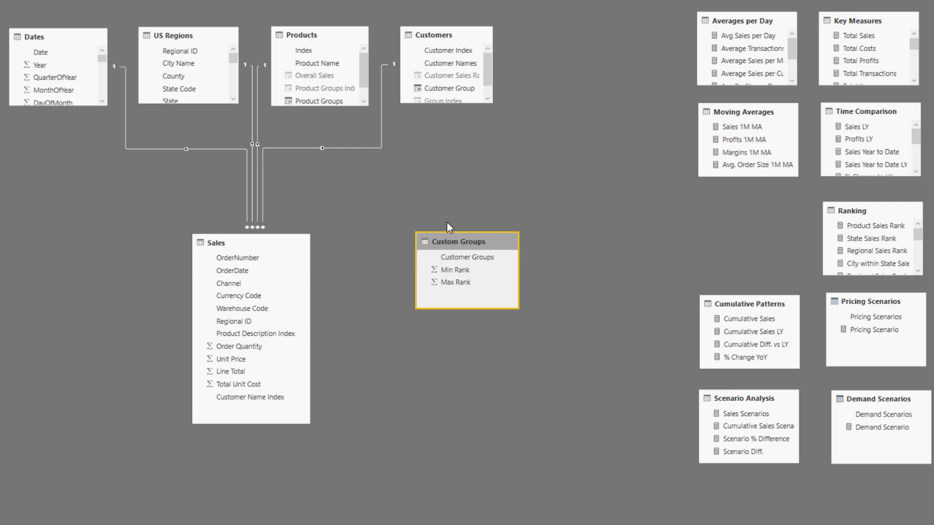
{"action": "mouse_move", "coordinate": [146, 156]}
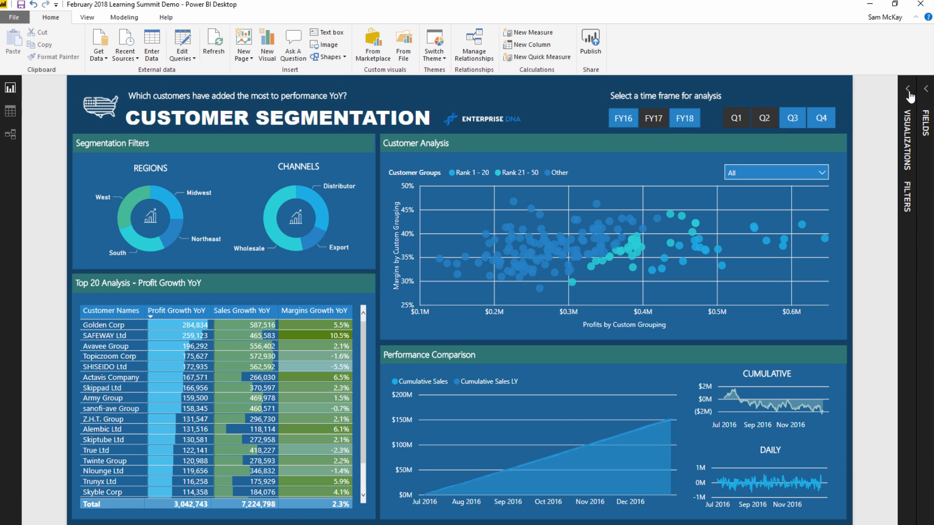
- Expand Segmentation Patterns in the Fields pane and show the Profits by Custom Grouping formula
{"action": "left_click", "coordinate": [927, 87]}
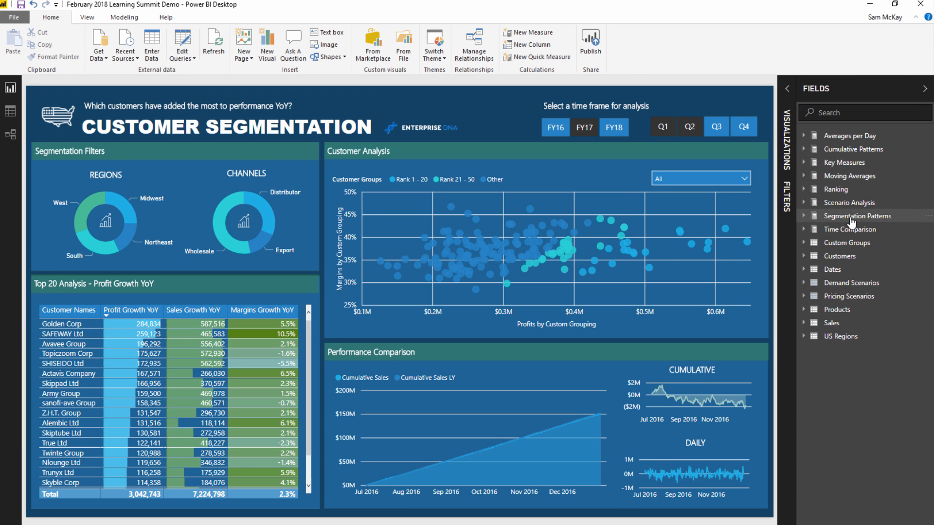
{"action": "left_click", "coordinate": [853, 216]}
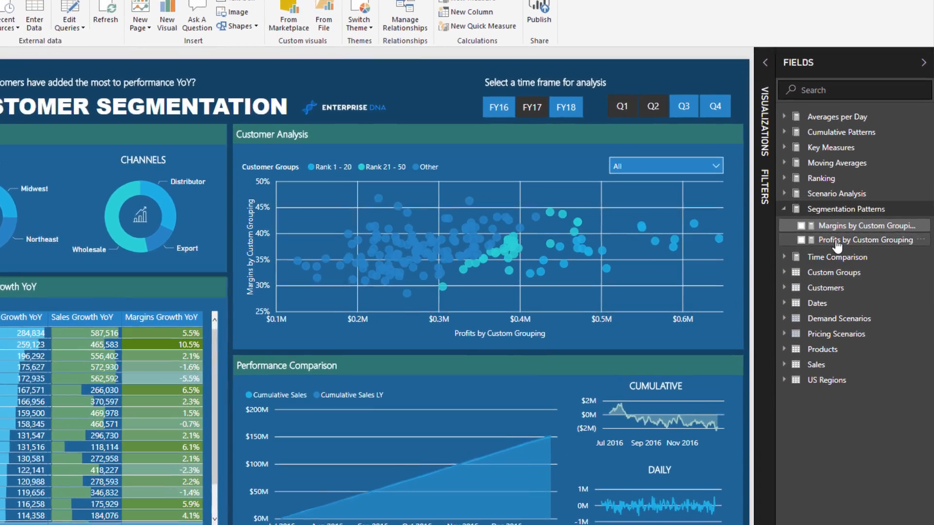
{"action": "left_click", "coordinate": [866, 239]}
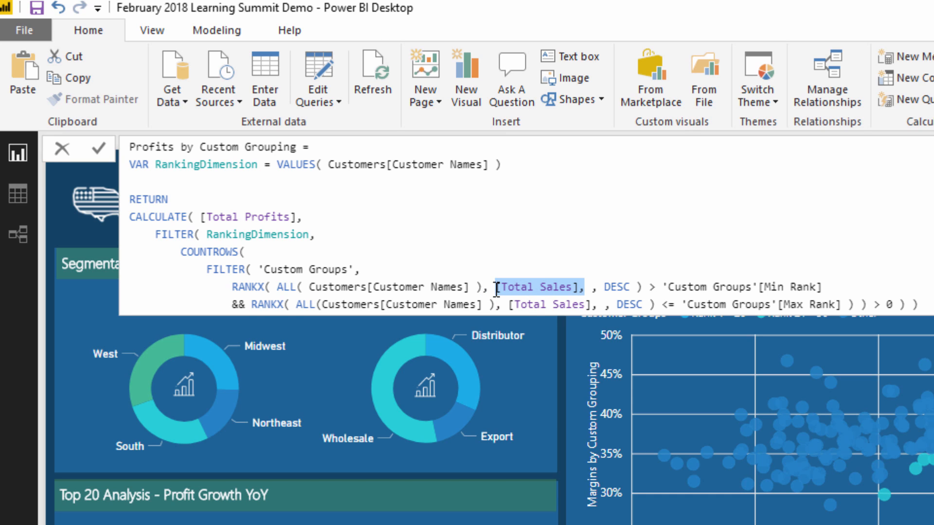
{"action": "mouse_move", "coordinate": [518, 269]}
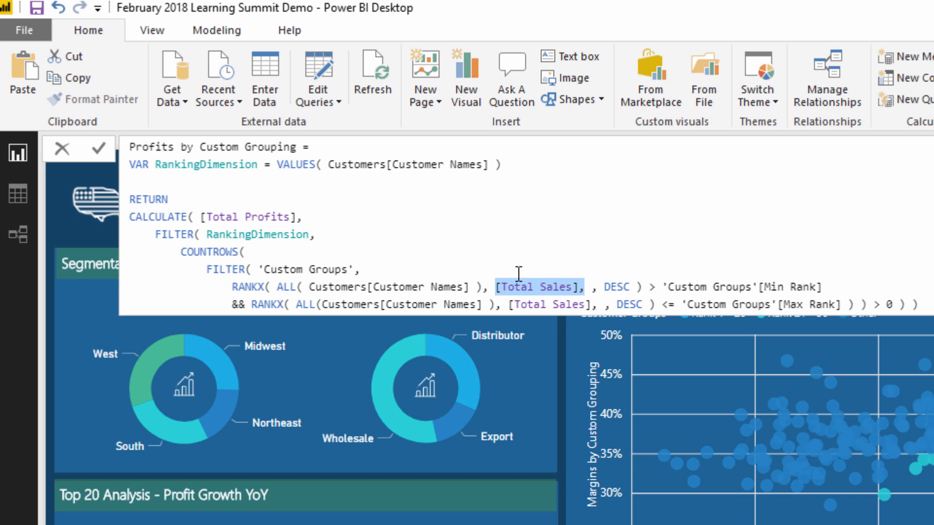
{"action": "mouse_move", "coordinate": [518, 269]}
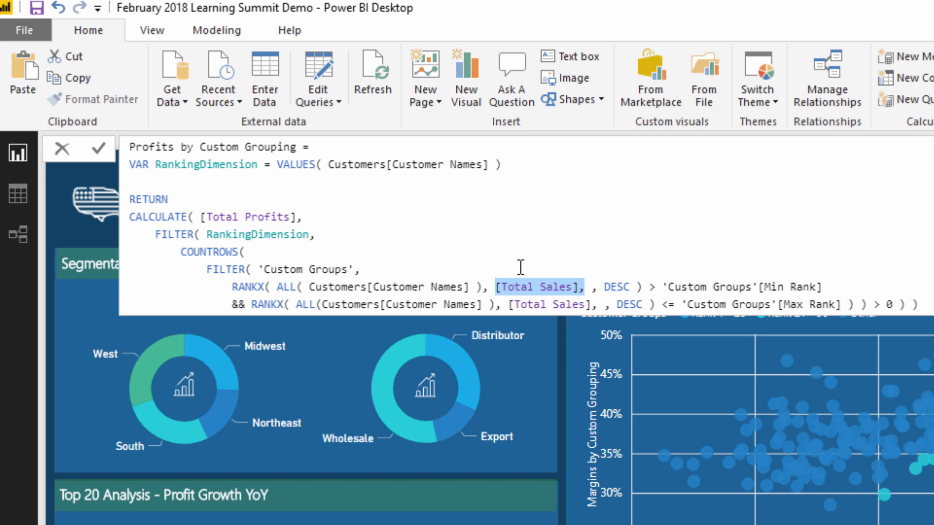
{"action": "mouse_move", "coordinate": [502, 251]}
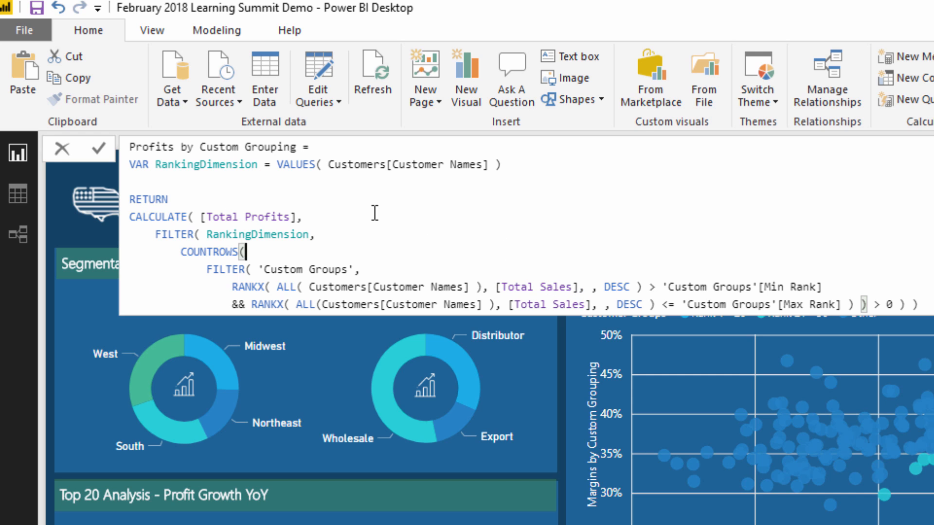
{"action": "mouse_move", "coordinate": [315, 219]}
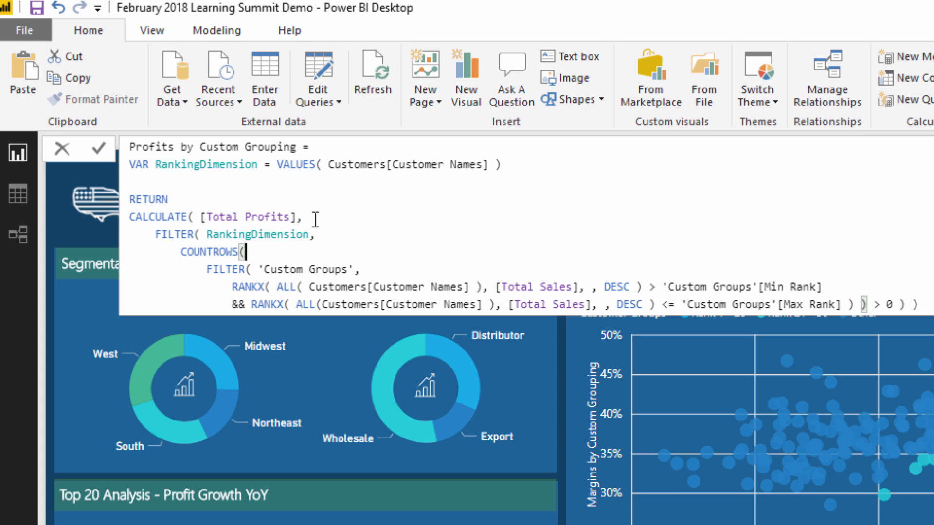
{"action": "double_click", "coordinate": [250, 217]}
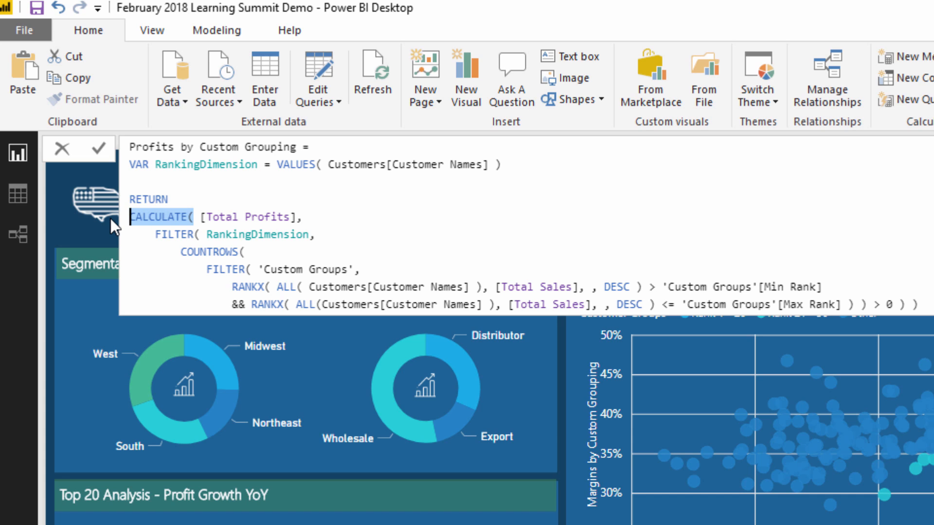
{"action": "mouse_move", "coordinate": [341, 225]}
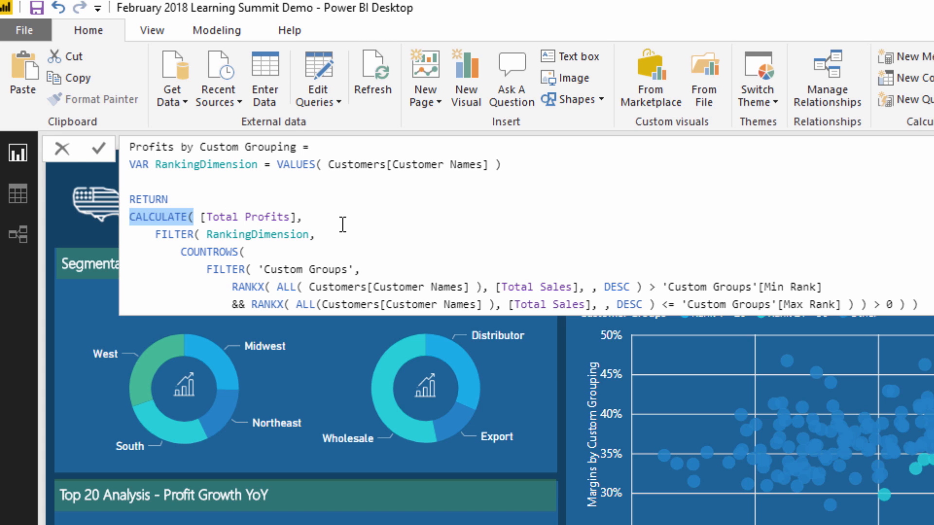
{"action": "left_click", "coordinate": [206, 216]}
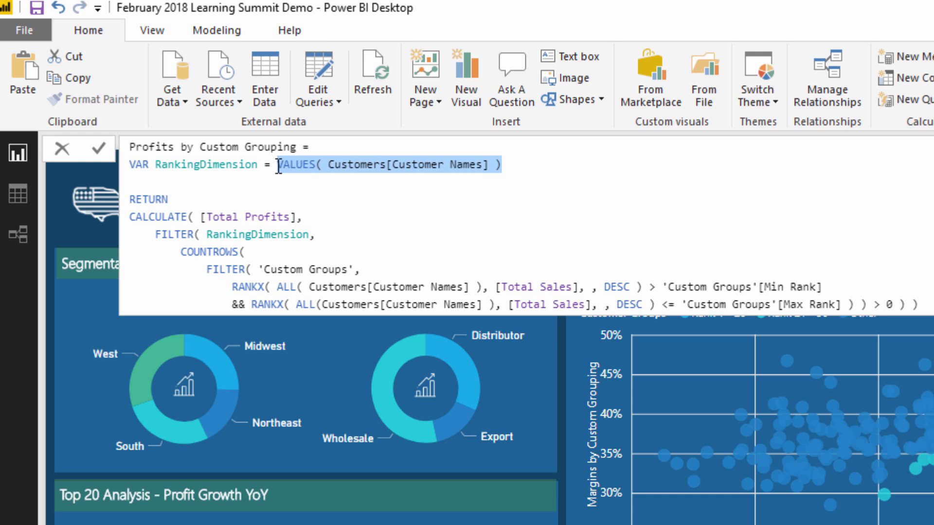
{"action": "mouse_move", "coordinate": [896, 397]}
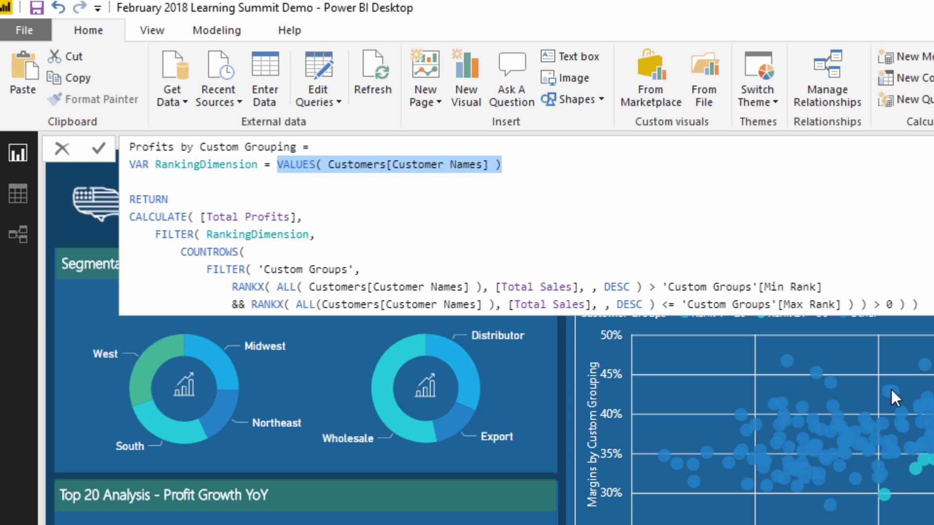
{"action": "mouse_move", "coordinate": [218, 269]}
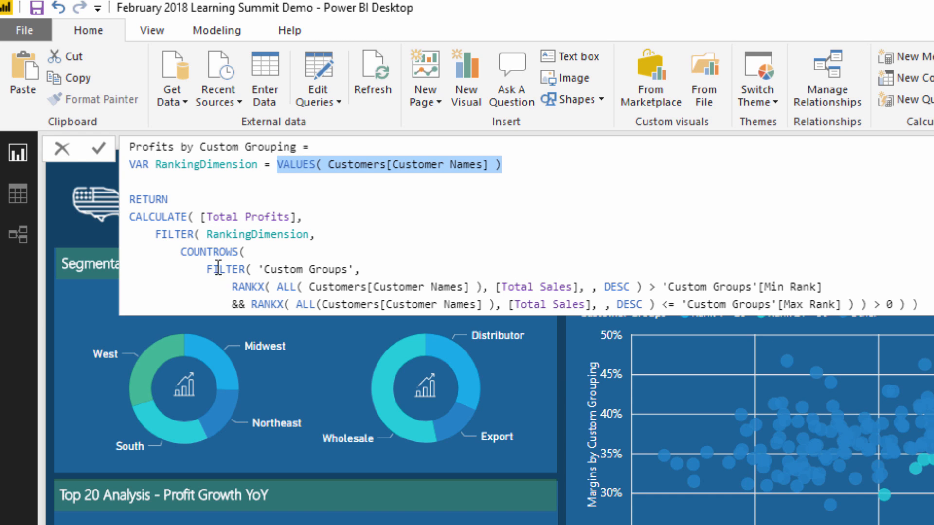
{"action": "mouse_move", "coordinate": [233, 288]}
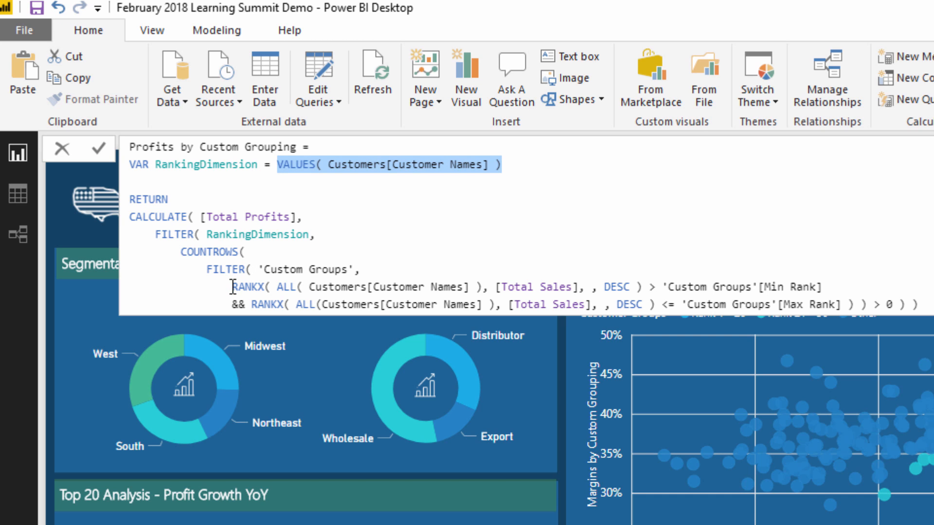
{"action": "mouse_move", "coordinate": [256, 268]}
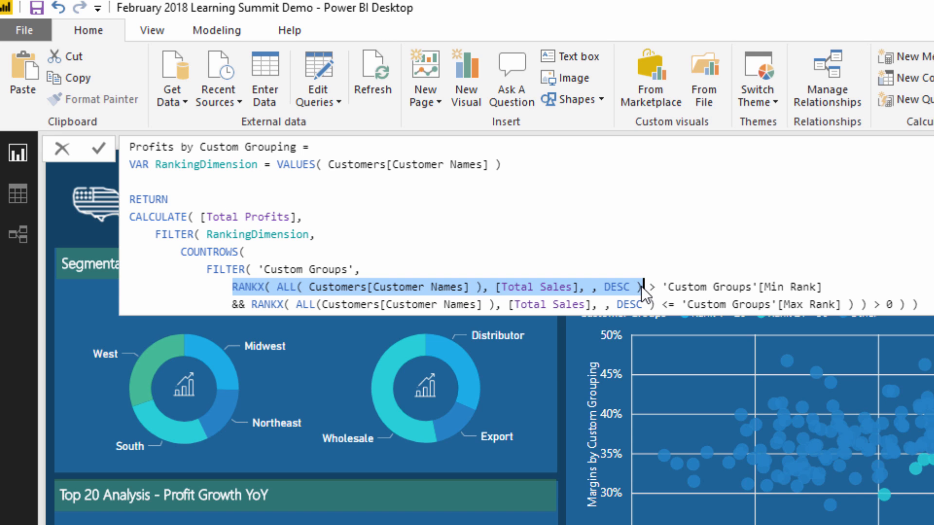
{"action": "left_click", "coordinate": [646, 287]}
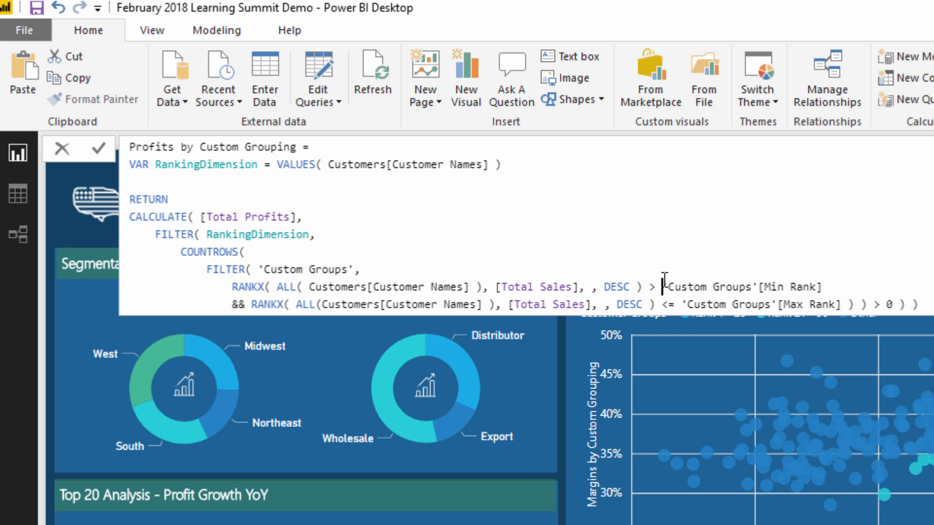
{"action": "double_click", "coordinate": [741, 287]}
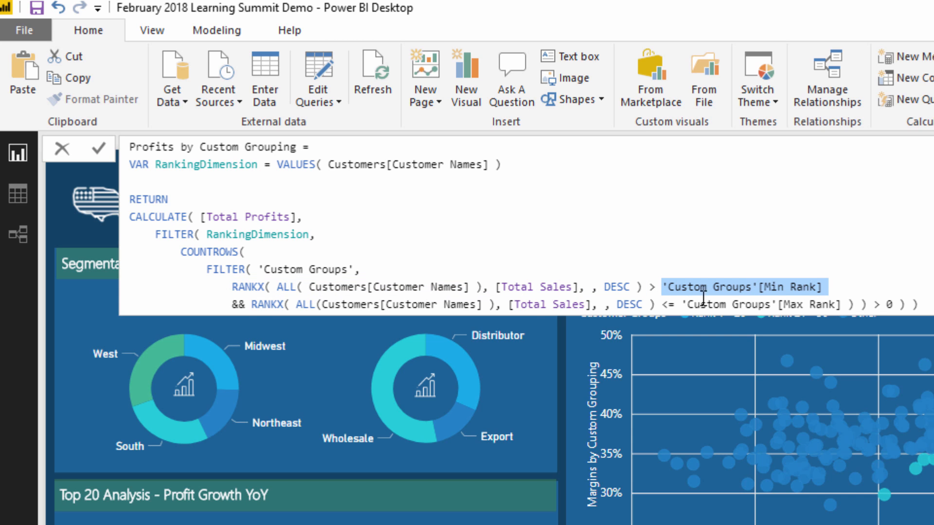
{"action": "left_click", "coordinate": [684, 304]}
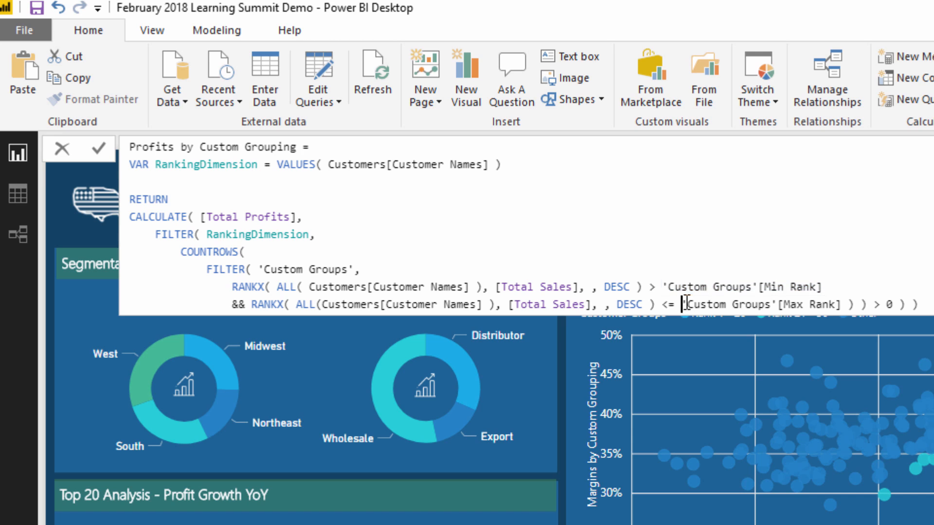
{"action": "double_click", "coordinate": [762, 304]}
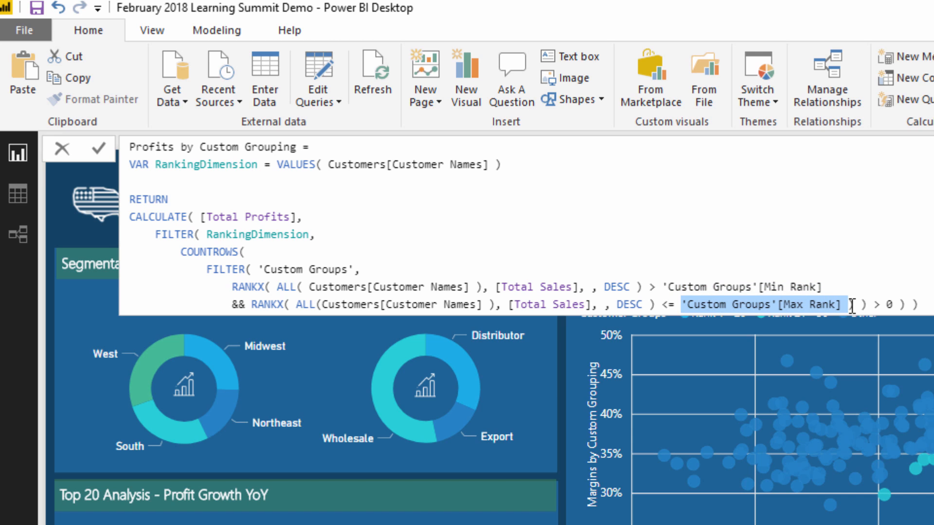
{"action": "mouse_move", "coordinate": [358, 227]}
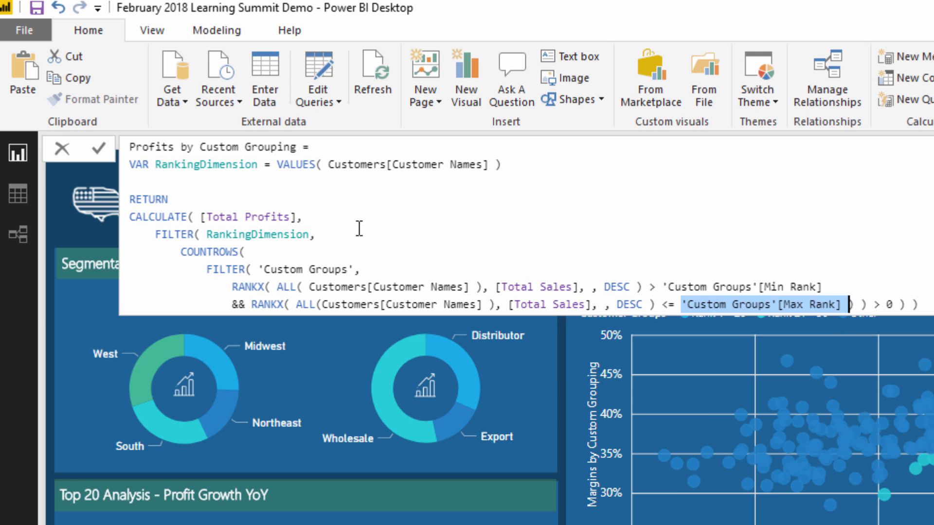
{"action": "mouse_move", "coordinate": [276, 263]}
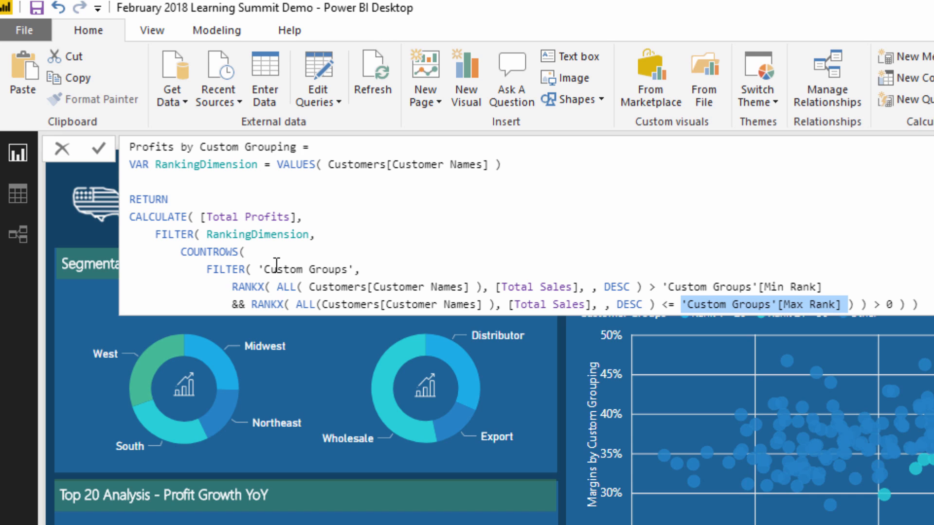
{"action": "mouse_move", "coordinate": [450, 267]}
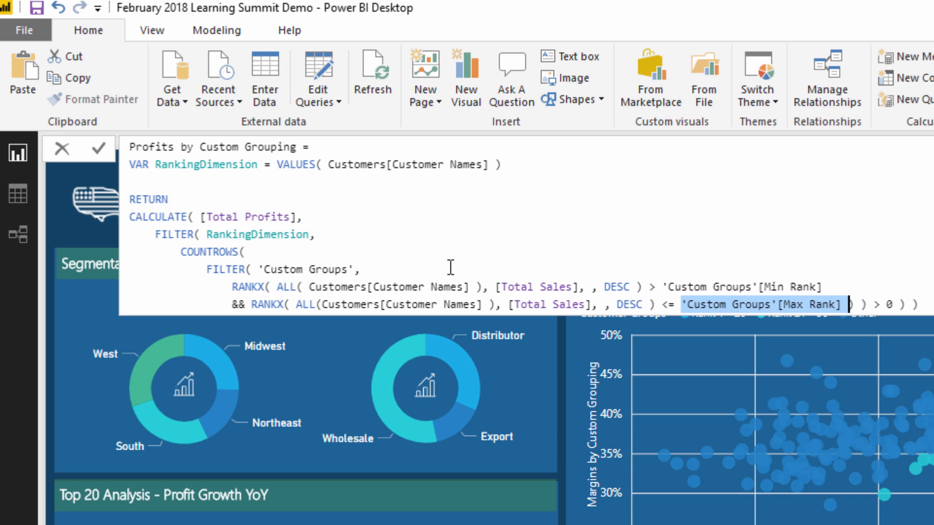
{"action": "mouse_move", "coordinate": [661, 288]}
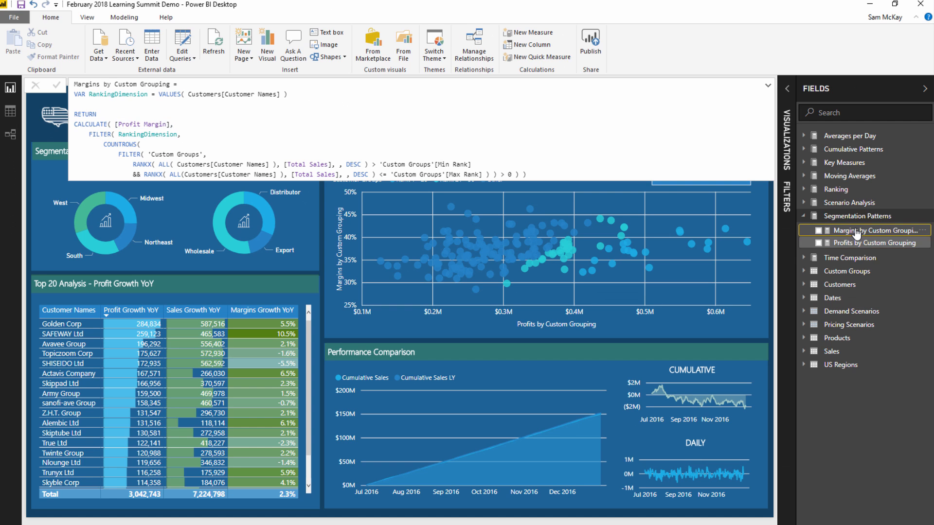
{"action": "mouse_move", "coordinate": [572, 177]}
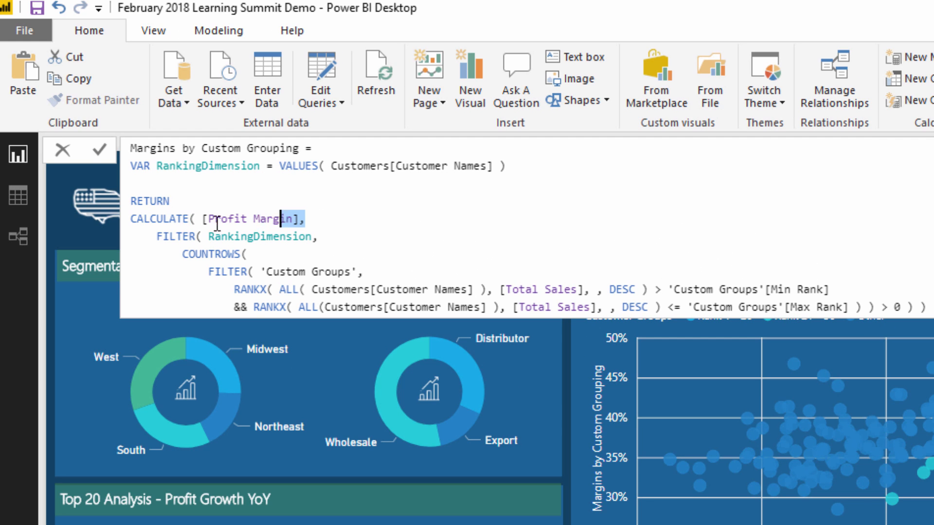
- Highlight the [Profit Margin] reference inside the Margins by Custom Grouping formula
{"action": "double_click", "coordinate": [244, 219]}
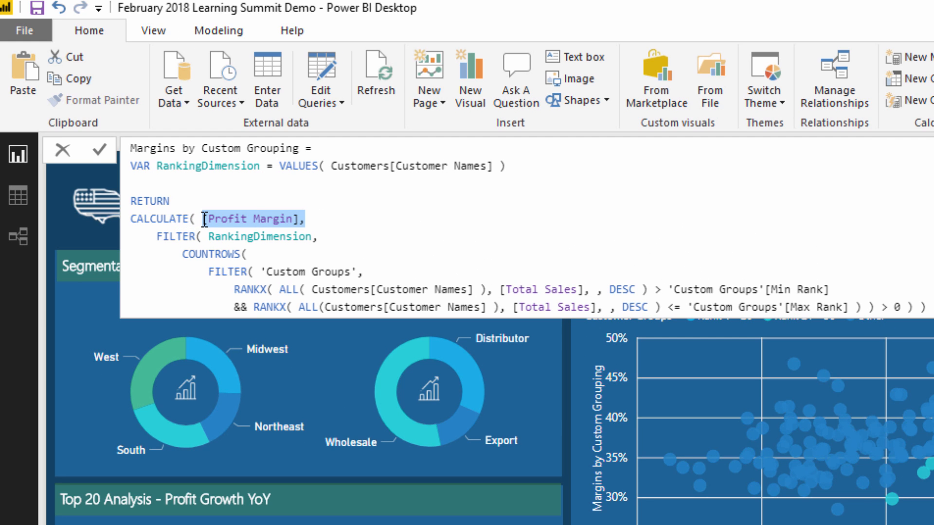
{"action": "mouse_move", "coordinate": [209, 243]}
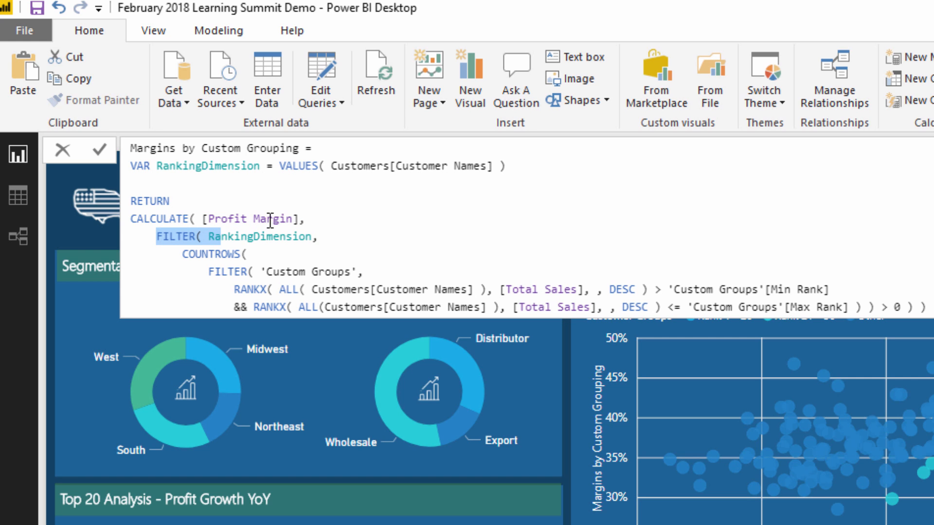
{"action": "mouse_move", "coordinate": [203, 272]}
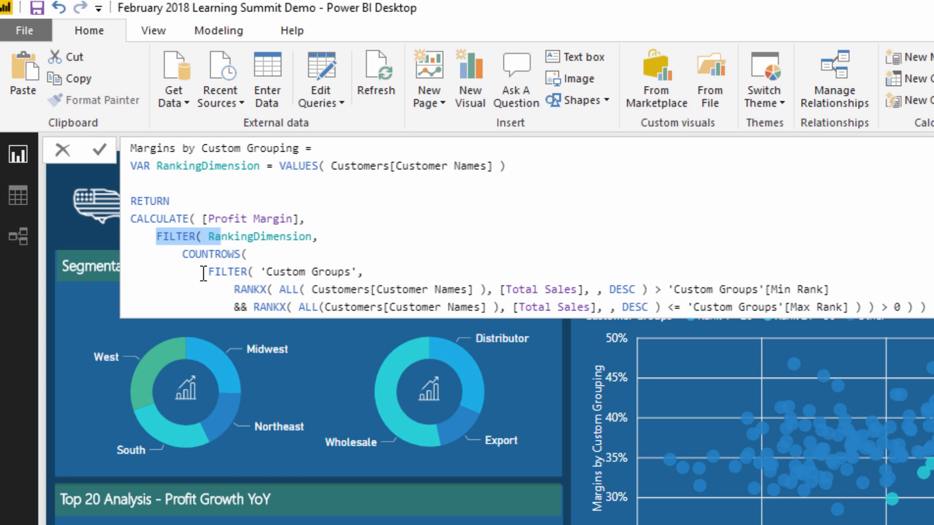
{"action": "mouse_move", "coordinate": [706, 277]}
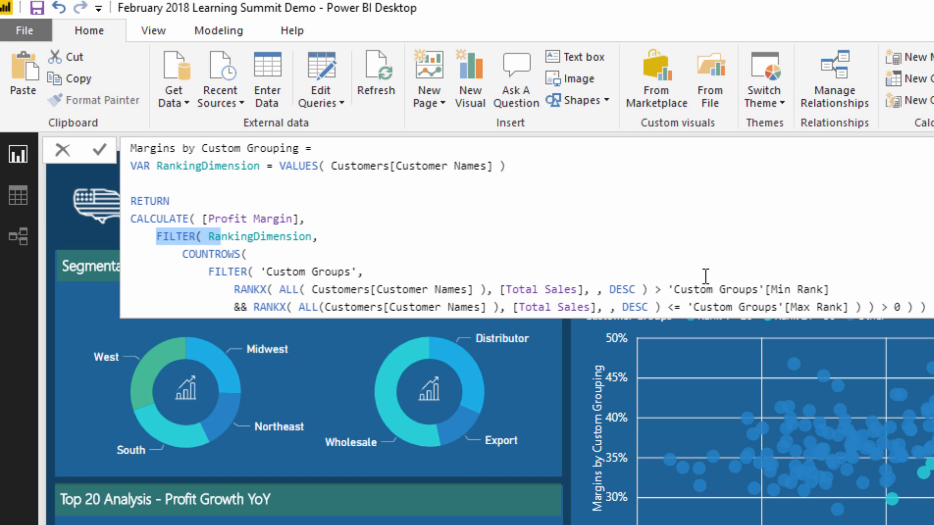
{"action": "mouse_move", "coordinate": [670, 311]}
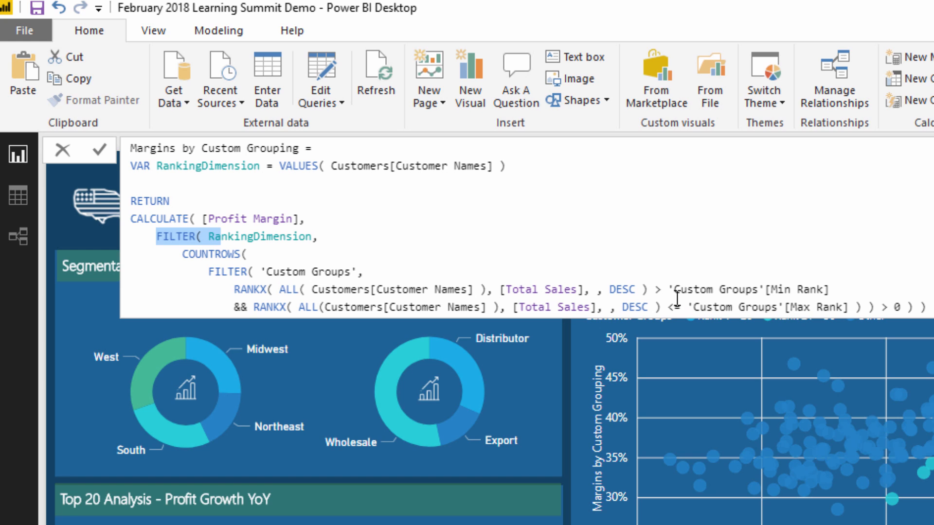
{"action": "mouse_move", "coordinate": [673, 289]}
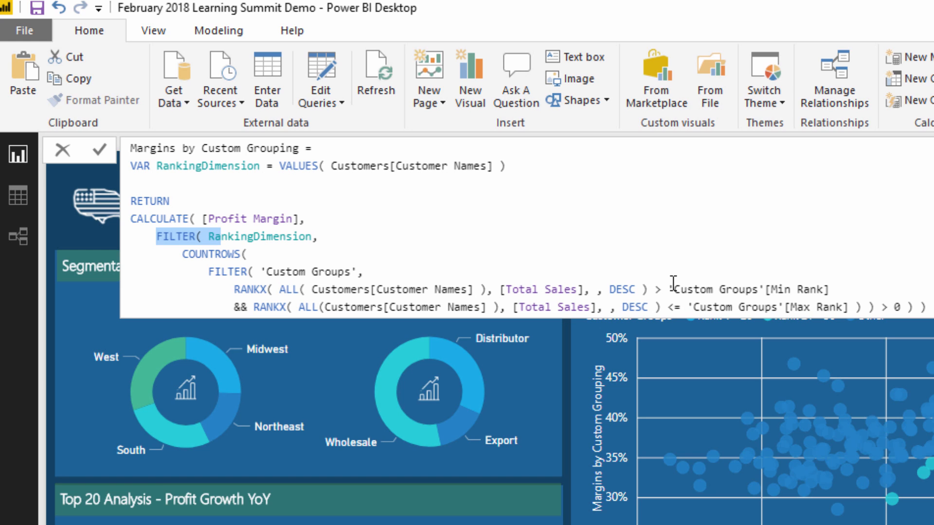
{"action": "mouse_move", "coordinate": [327, 219]}
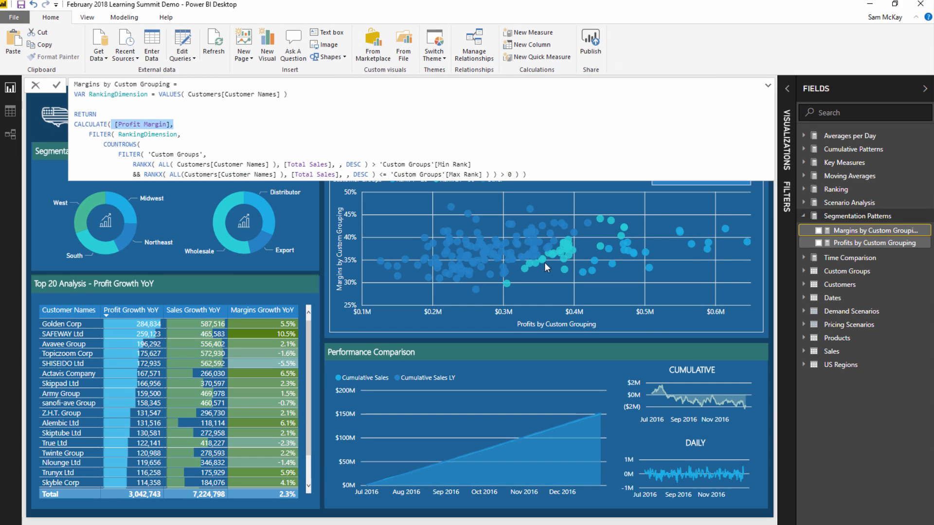
{"action": "mouse_move", "coordinate": [573, 253]}
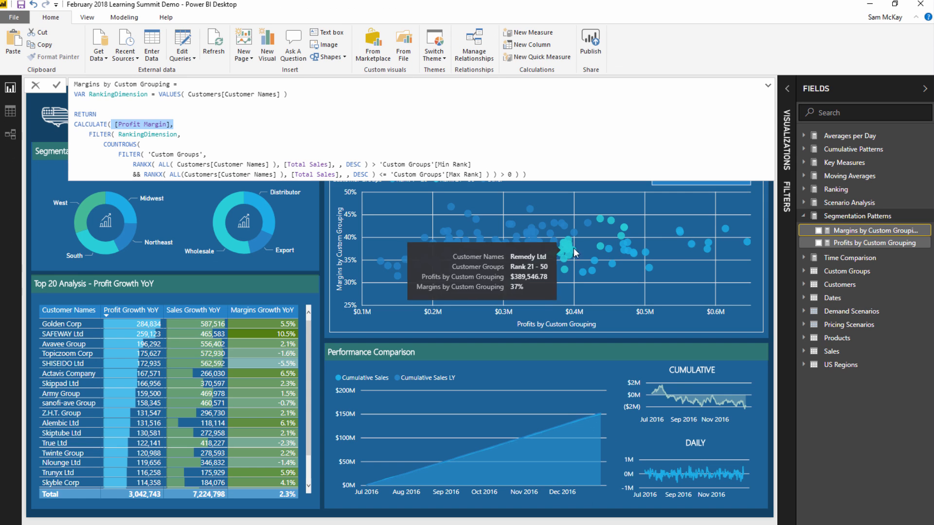
{"action": "mouse_move", "coordinate": [765, 224]}
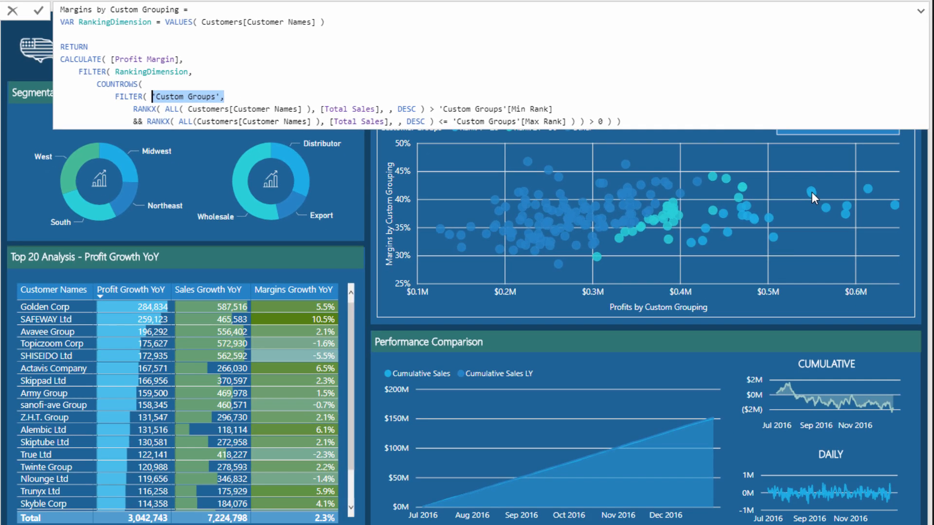
{"action": "mouse_move", "coordinate": [816, 198]}
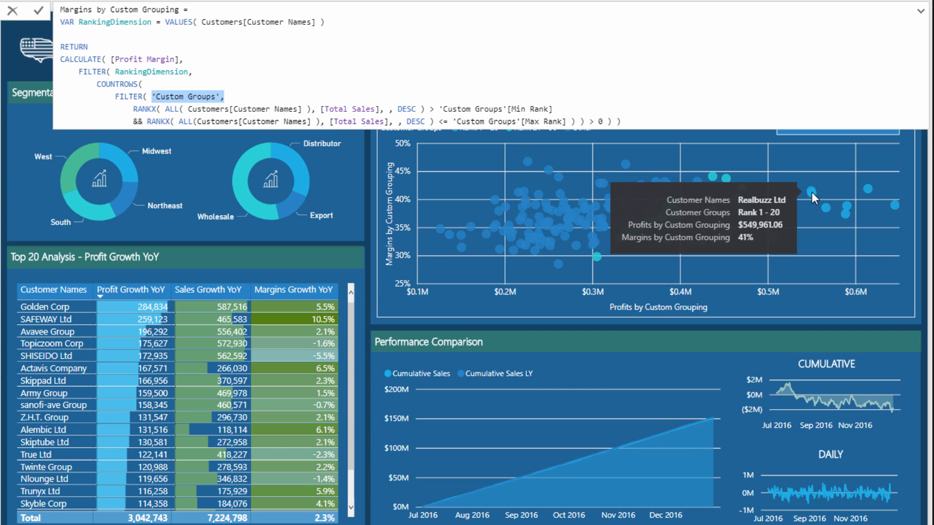
{"action": "mouse_move", "coordinate": [888, 180]}
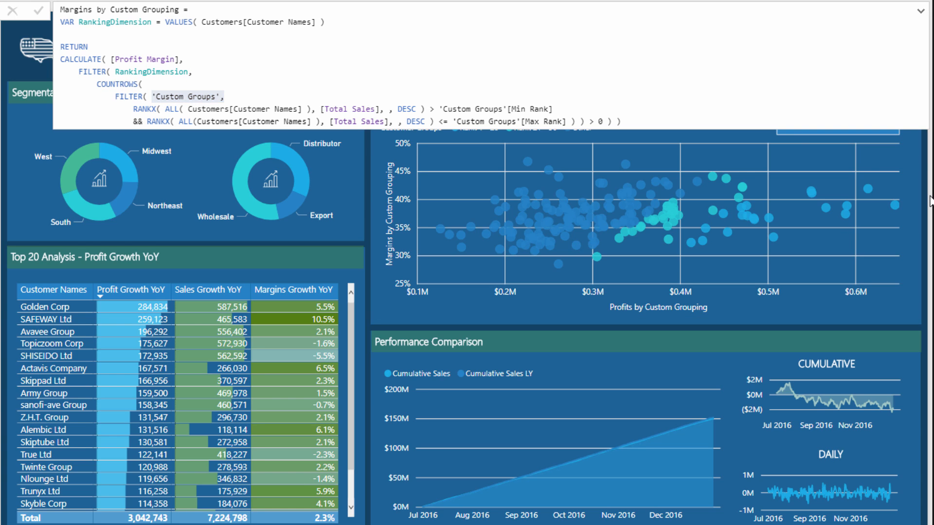
- Dismiss the Margins by Custom Grouping formula to return to the report page
{"action": "left_click", "coordinate": [34, 9]}
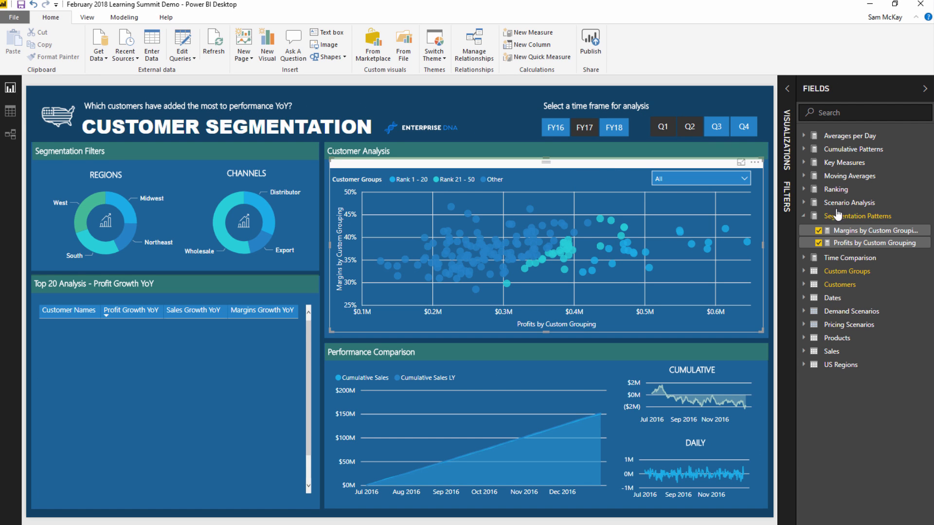
- Cross-filter the report by the Midwest region slice and then a Channels slice
{"action": "left_click", "coordinate": [166, 387]}
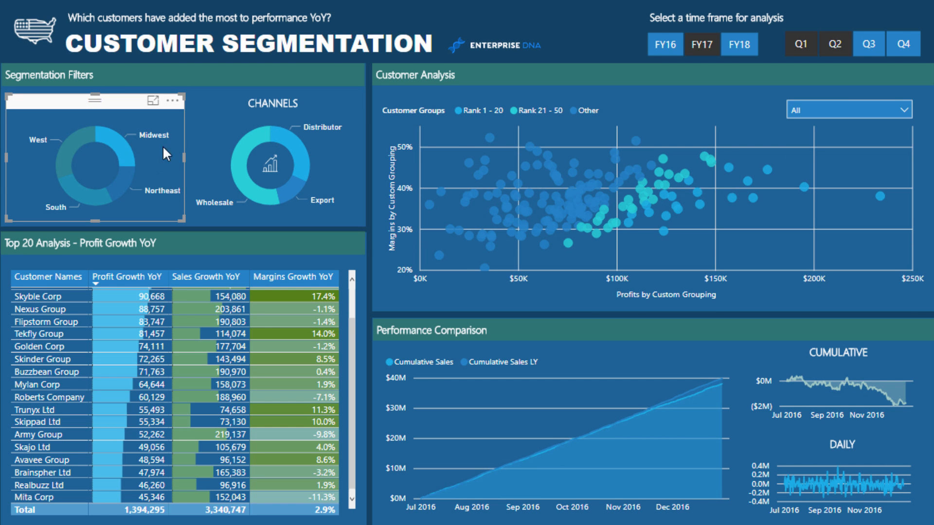
{"action": "left_click", "coordinate": [256, 197]}
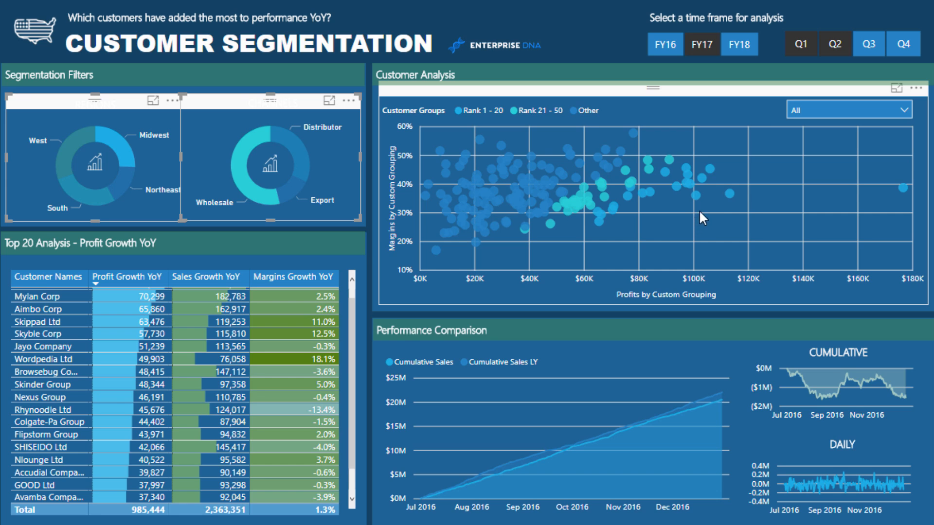
{"action": "mouse_move", "coordinate": [731, 213]}
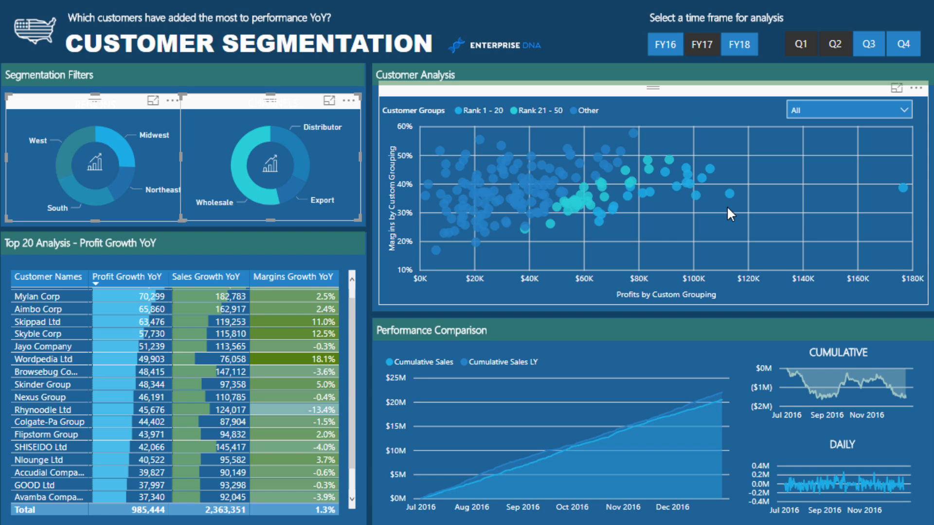
{"action": "mouse_move", "coordinate": [727, 215]}
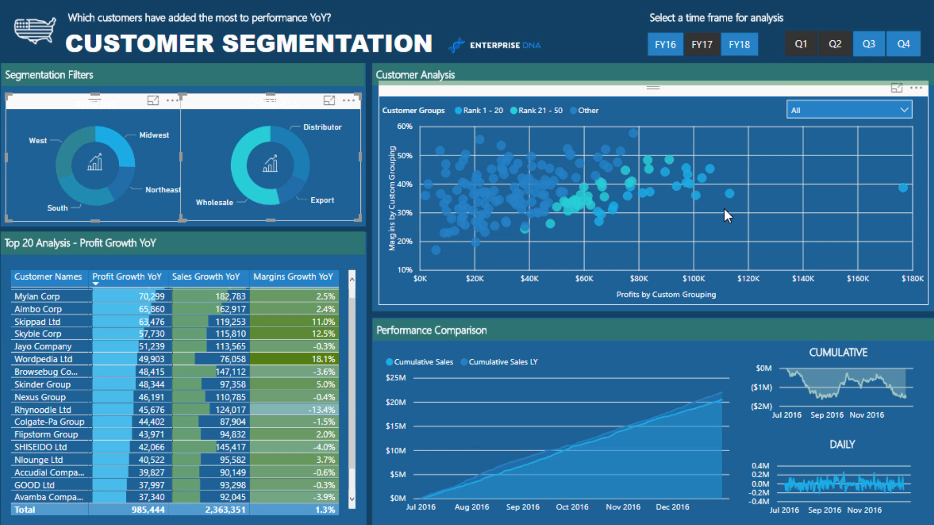
{"action": "mouse_move", "coordinate": [722, 222]}
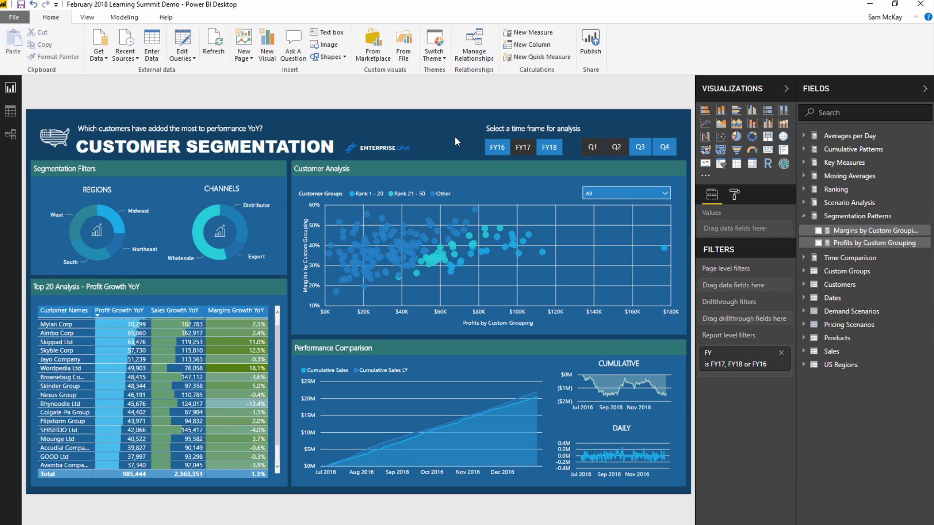
{"action": "mouse_move", "coordinate": [448, 142]}
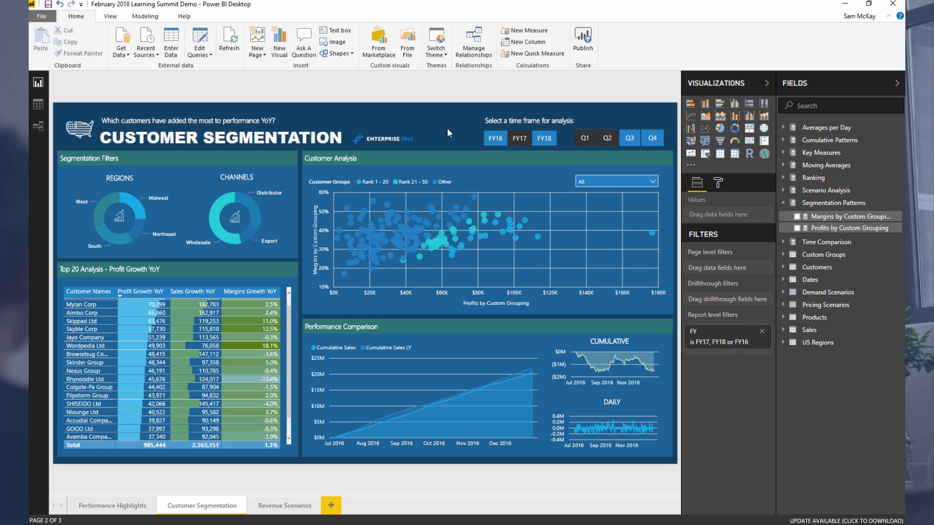
{"action": "left_click", "coordinate": [879, 4]}
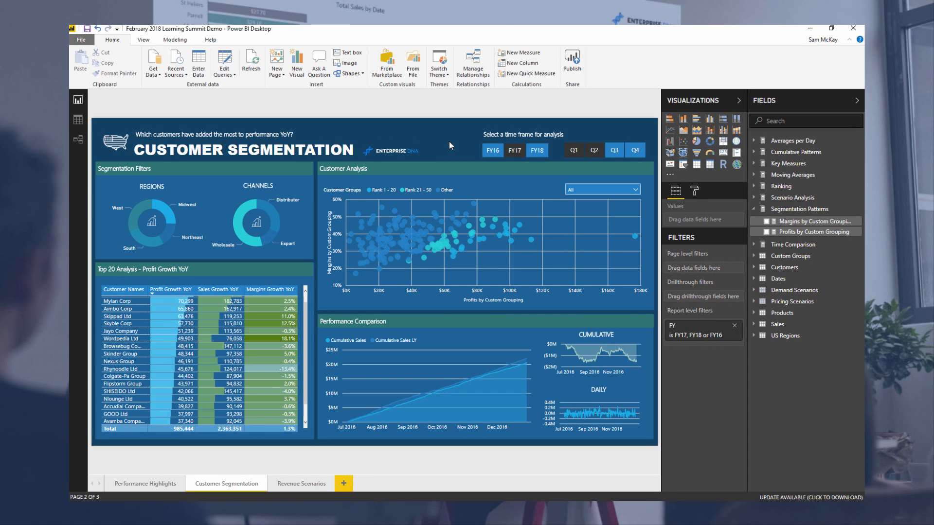